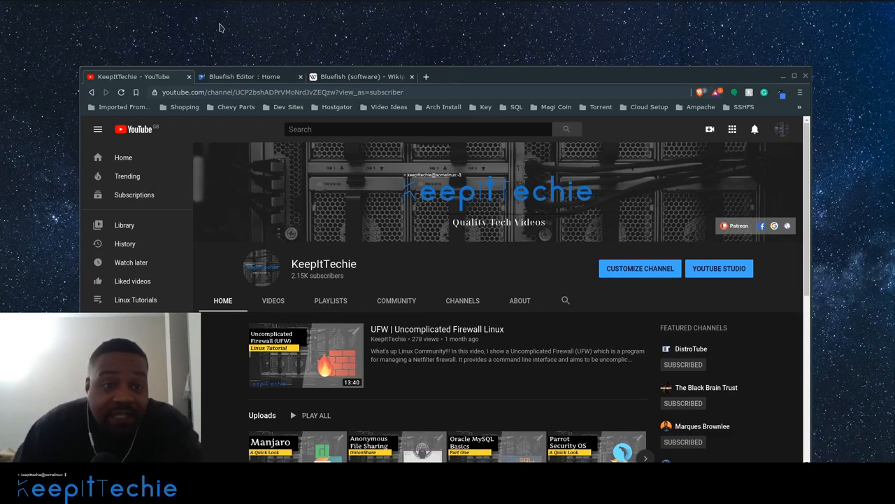
Switch to the Bluefish home page tab and read down its About section
{"action": "left_click", "coordinate": [244, 76]}
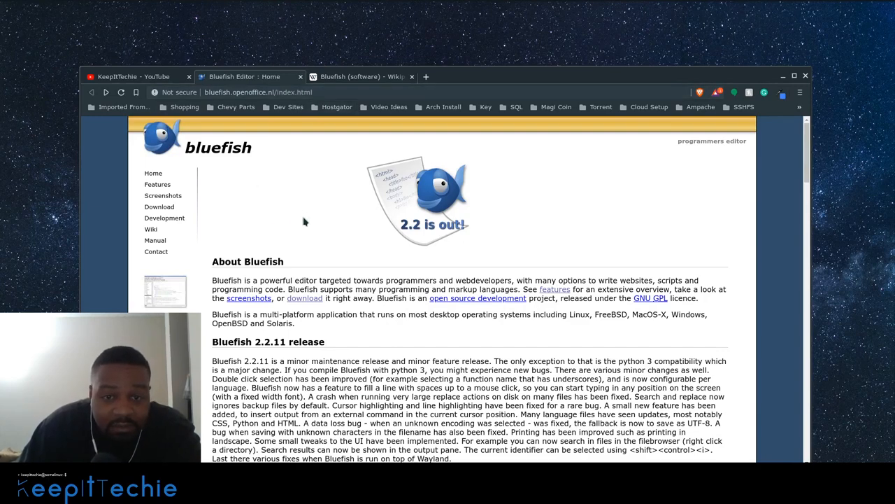
{"action": "scroll", "scroll_direction": "down", "scroll_amount": 3}
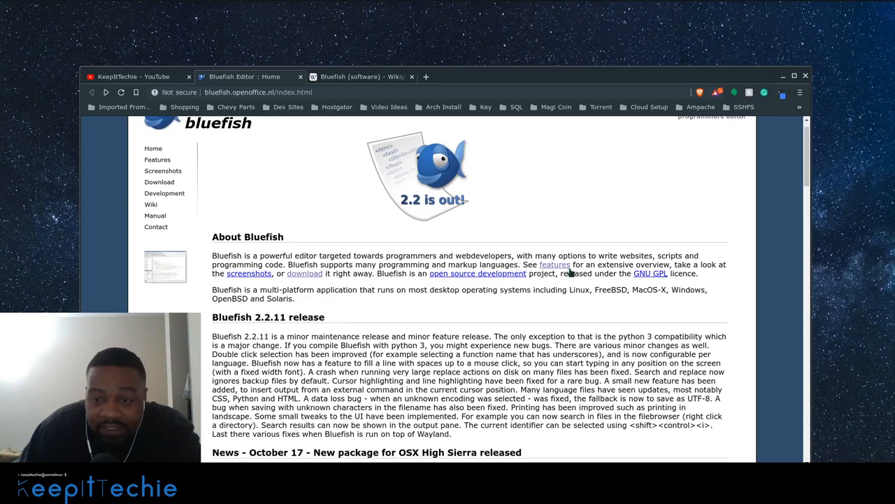
{"action": "mouse_move", "coordinate": [720, 278]}
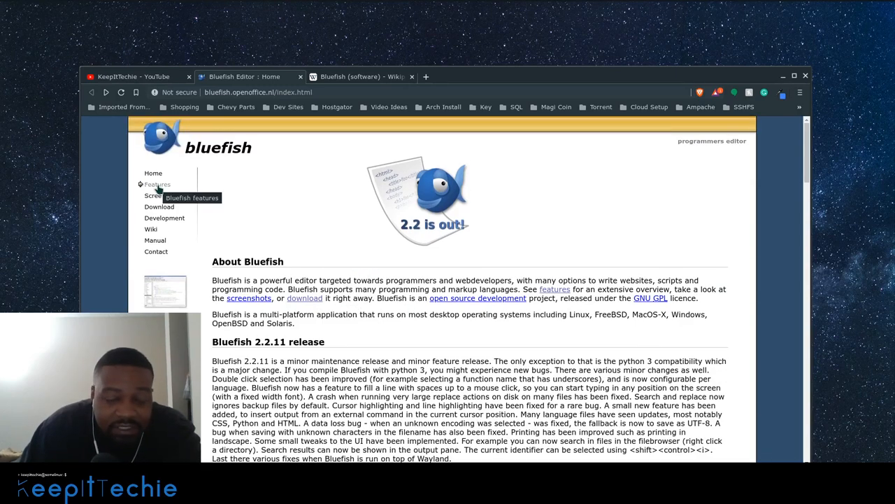
Show the Features page and read down to the supported languages like Python and PHP
{"action": "left_click", "coordinate": [157, 184]}
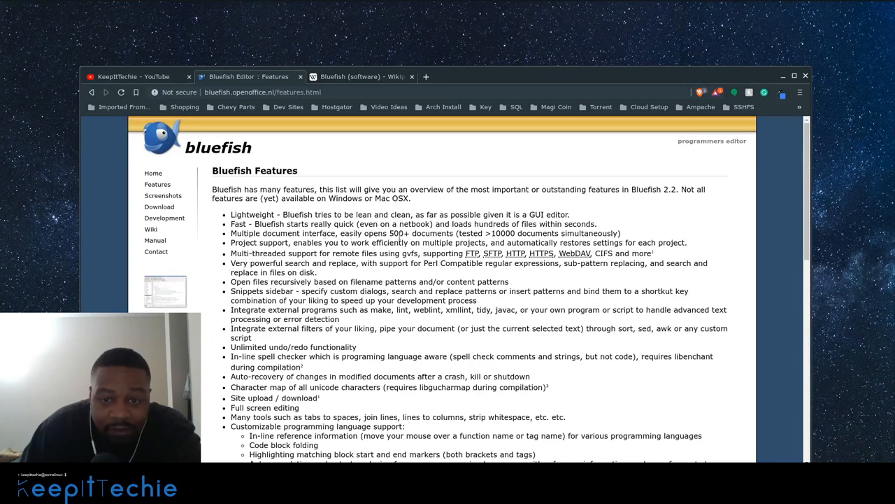
{"action": "mouse_move", "coordinate": [239, 244]}
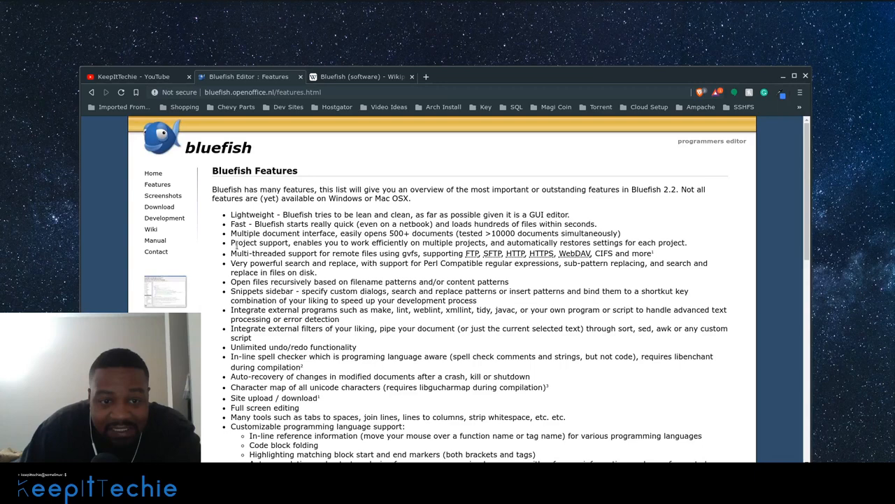
{"action": "mouse_move", "coordinate": [284, 252]}
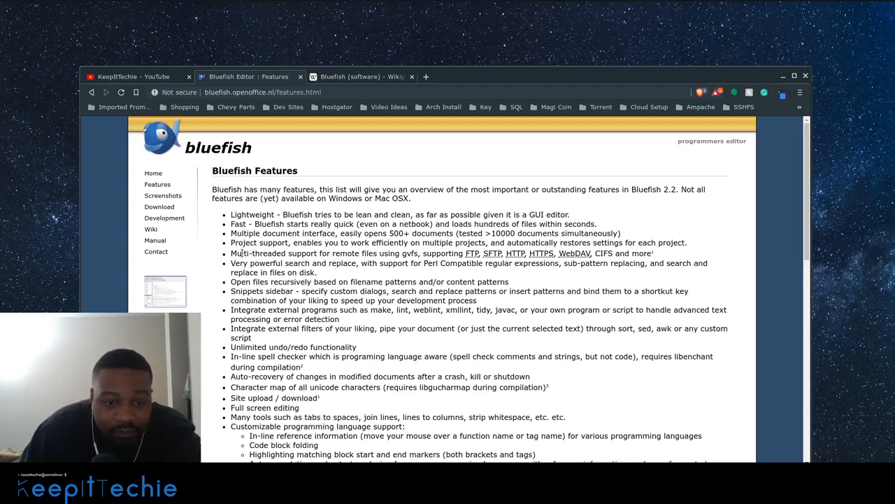
{"action": "scroll", "scroll_direction": "down", "scroll_amount": 3}
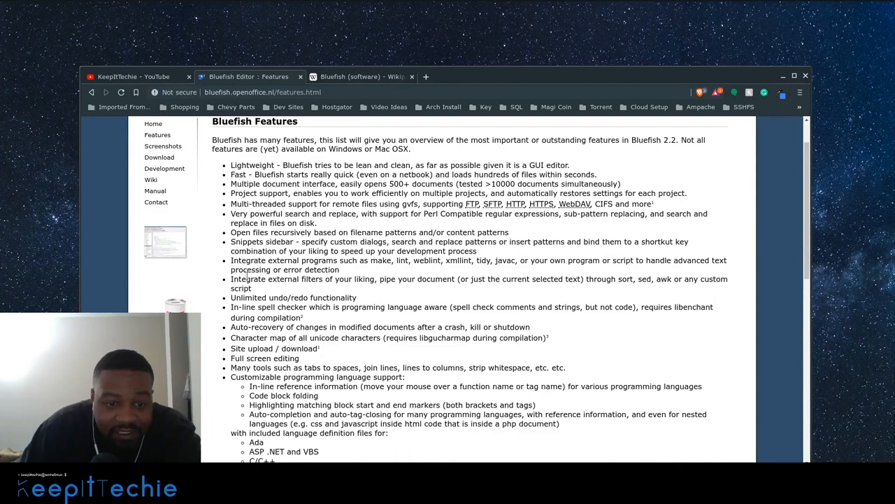
{"action": "scroll", "scroll_direction": "down", "scroll_amount": 3}
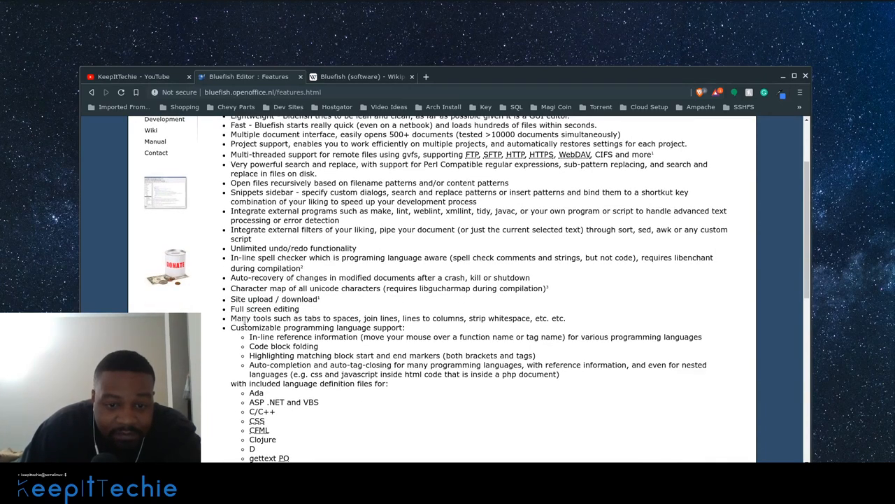
{"action": "scroll", "scroll_direction": "down", "scroll_amount": 3}
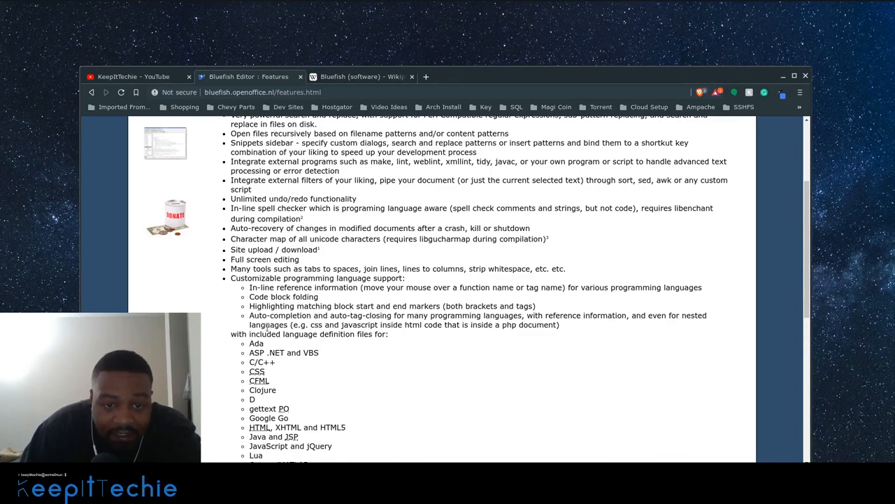
{"action": "mouse_move", "coordinate": [266, 324]}
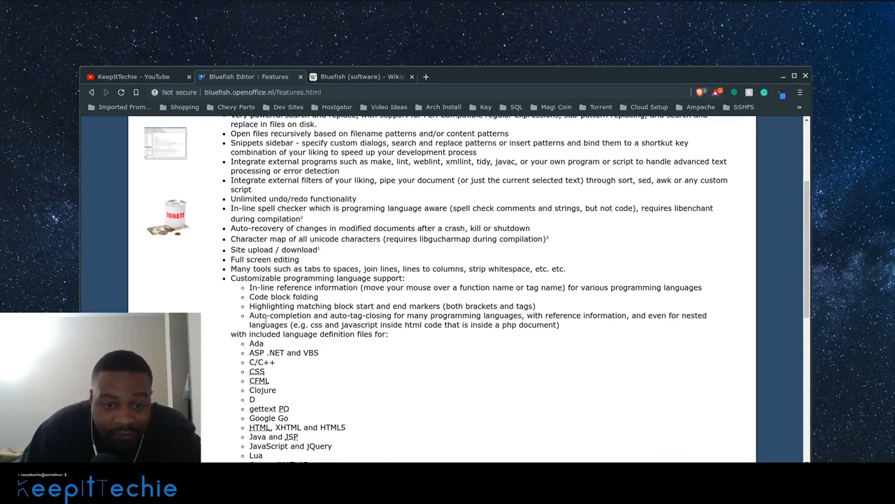
{"action": "scroll", "scroll_direction": "down", "scroll_amount": 3}
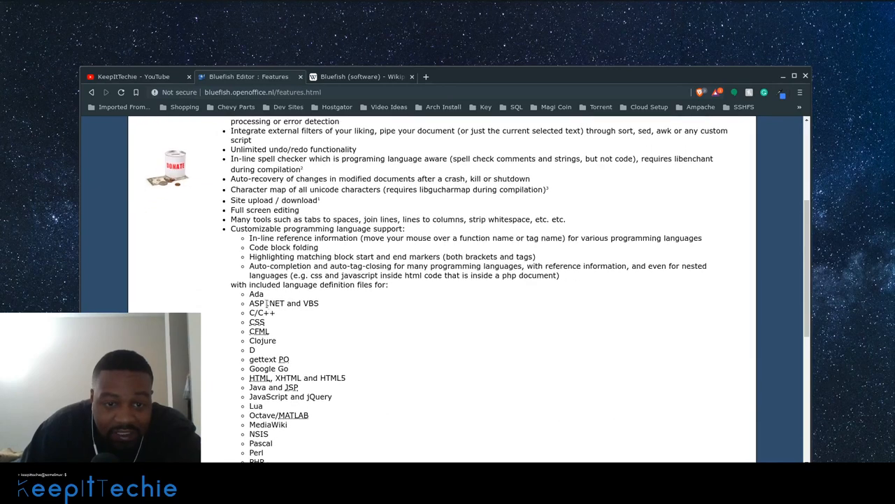
{"action": "scroll", "scroll_direction": "down", "scroll_amount": 3}
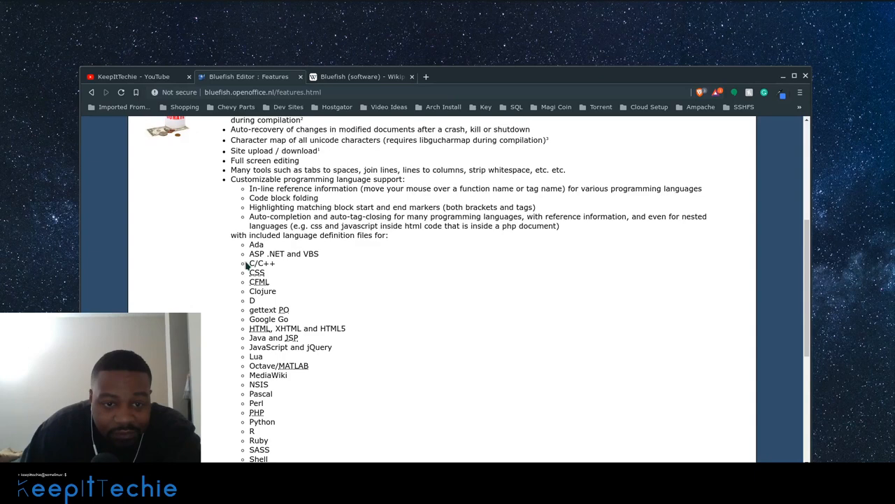
{"action": "mouse_move", "coordinate": [246, 264]}
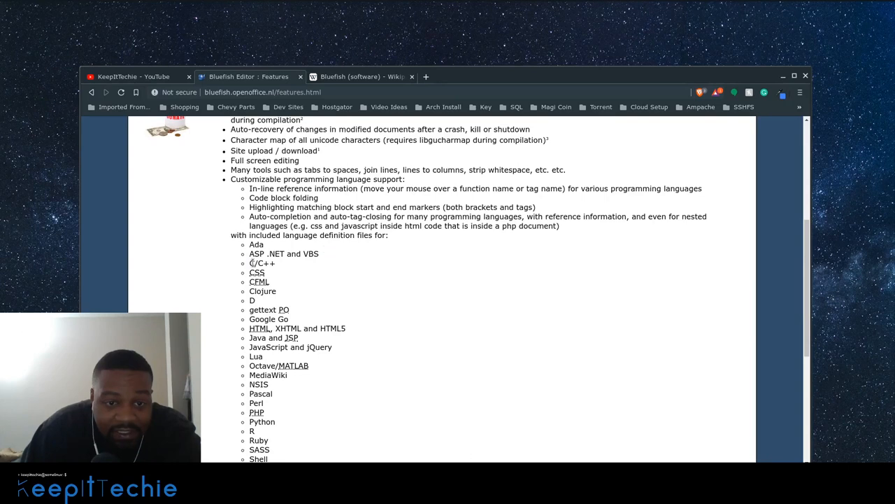
{"action": "mouse_move", "coordinate": [256, 272]}
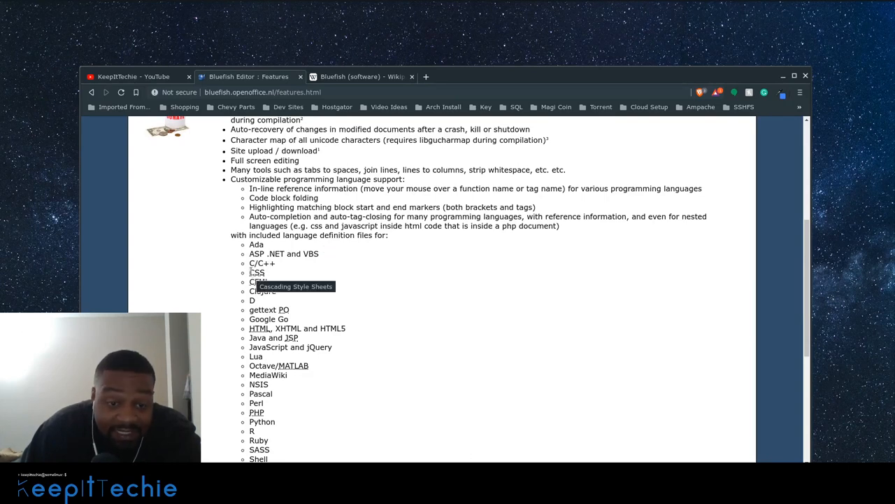
{"action": "double_click", "coordinate": [256, 272]}
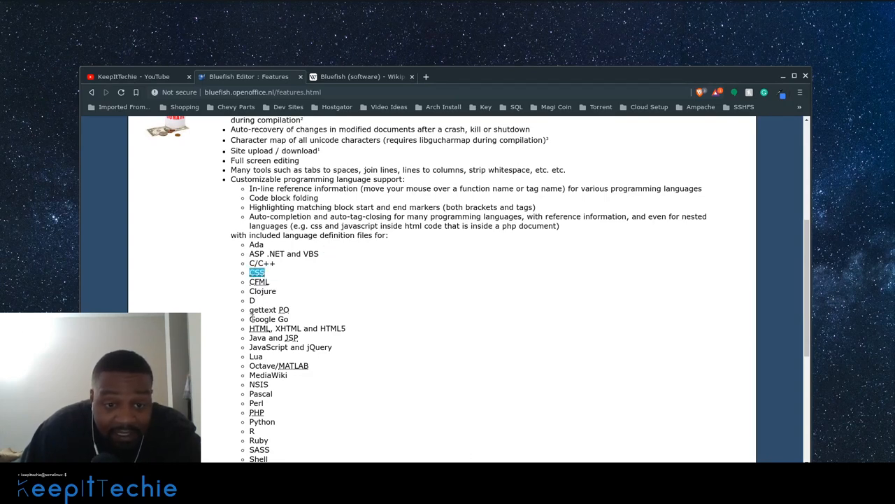
{"action": "scroll", "scroll_direction": "down", "scroll_amount": 3}
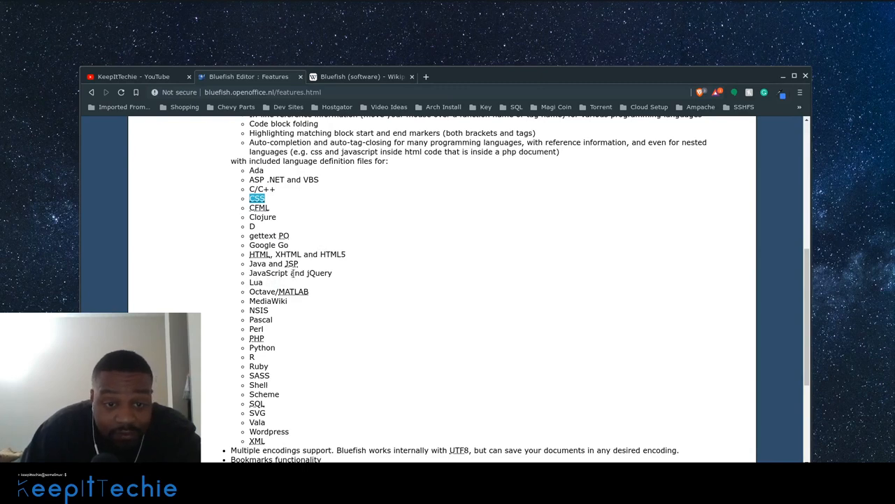
{"action": "mouse_move", "coordinate": [235, 315]}
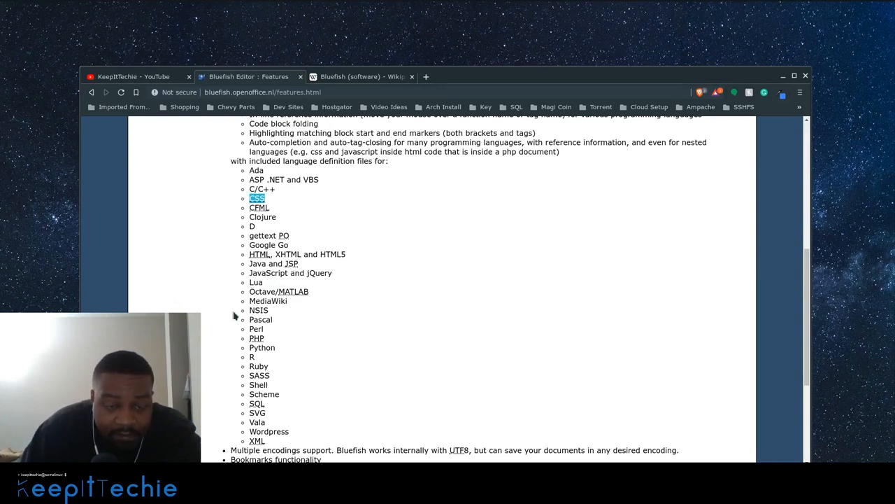
{"action": "scroll", "scroll_direction": "down", "scroll_amount": 3}
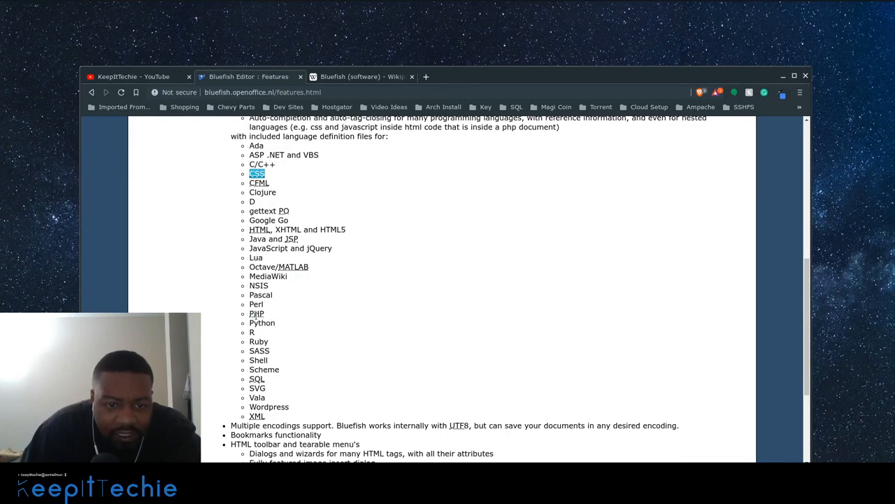
{"action": "mouse_move", "coordinate": [271, 359]}
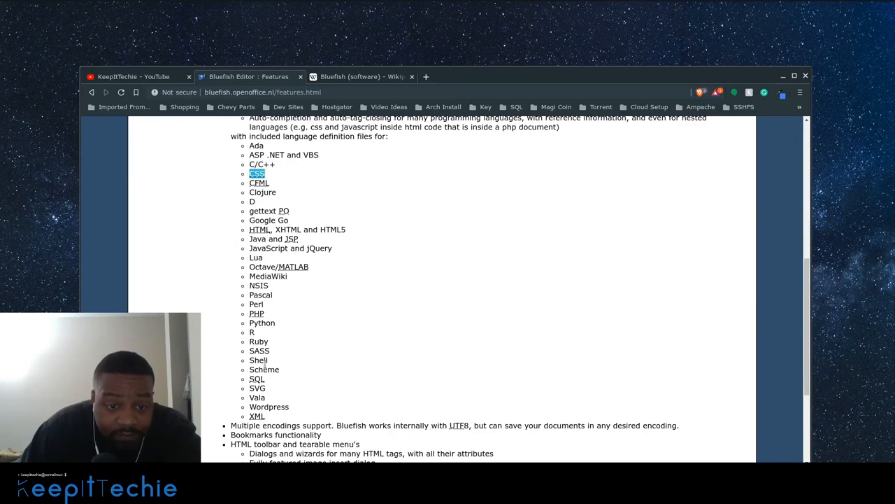
{"action": "mouse_move", "coordinate": [269, 391]}
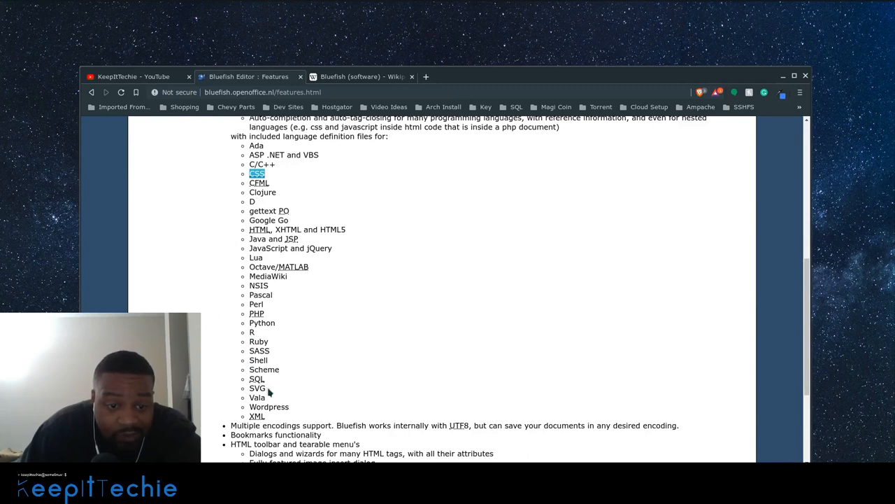
{"action": "mouse_move", "coordinate": [283, 405]}
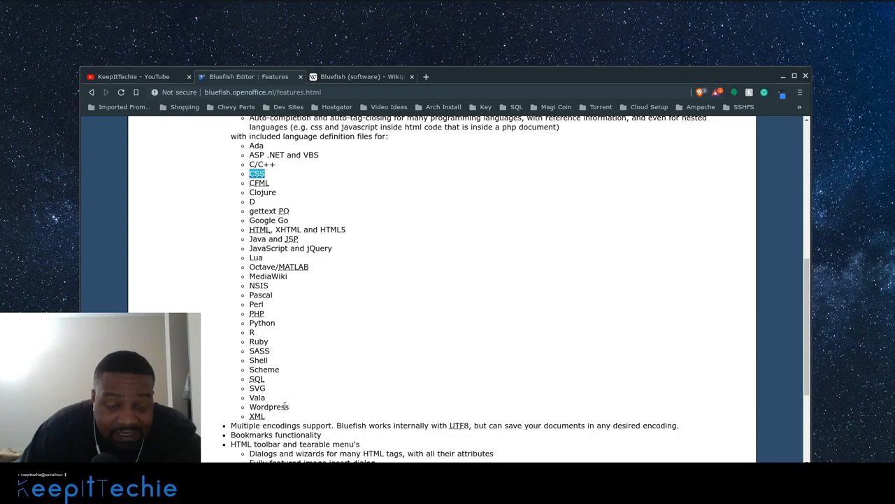
{"action": "scroll", "scroll_direction": "down", "scroll_amount": 3}
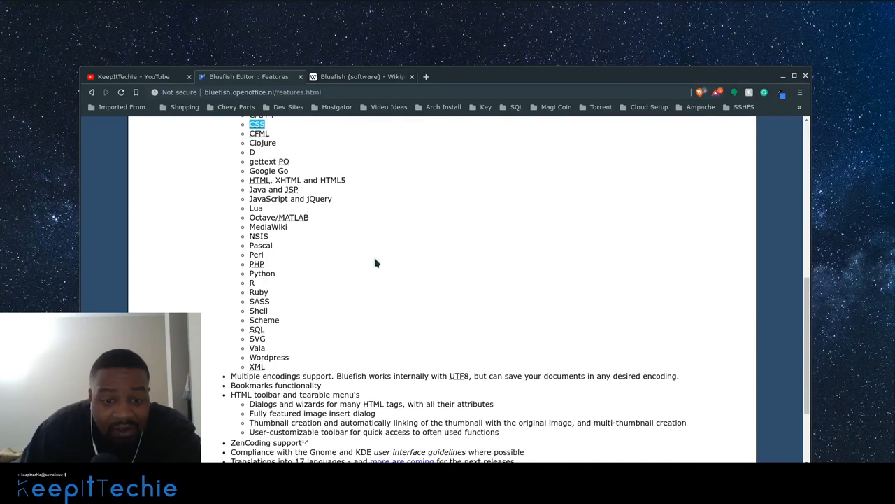
{"action": "scroll", "scroll_direction": "up", "scroll_amount": 3}
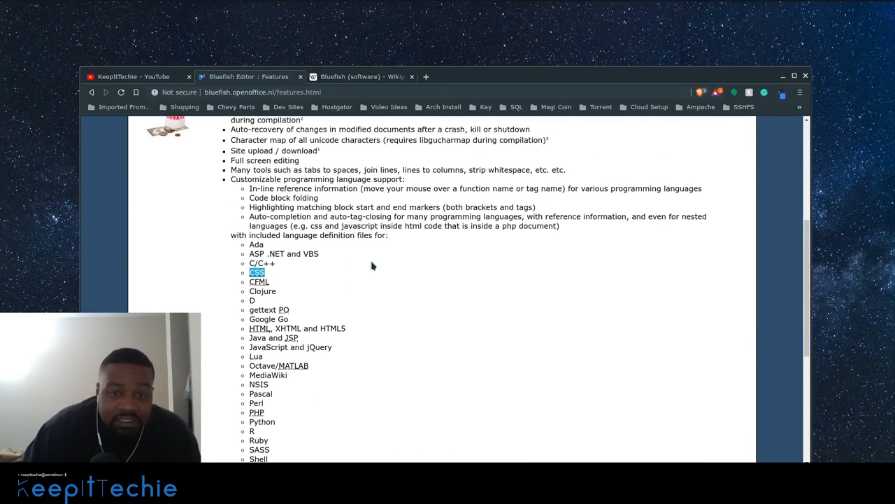
{"action": "scroll", "scroll_direction": "down", "scroll_amount": 3}
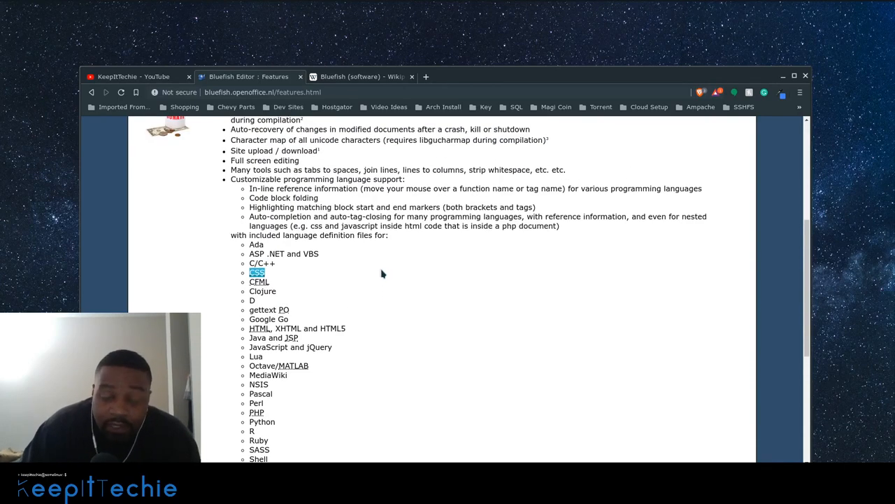
{"action": "mouse_move", "coordinate": [383, 280]}
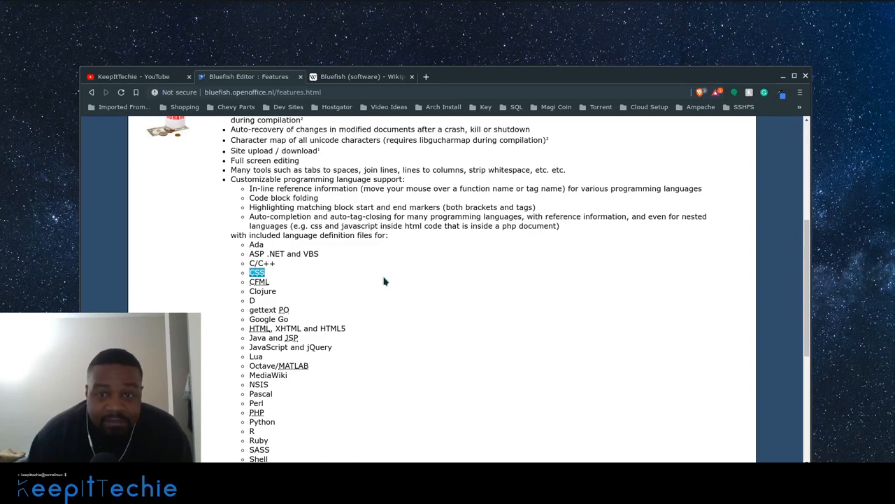
{"action": "mouse_move", "coordinate": [380, 258]}
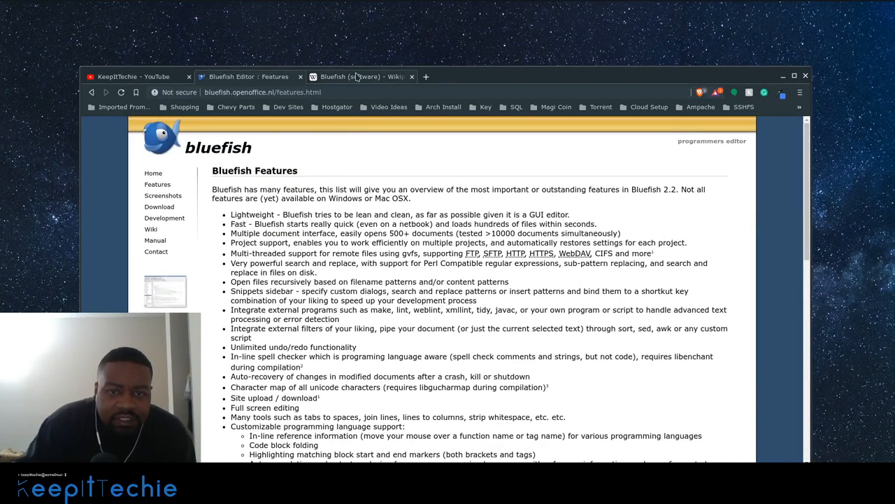
Bring up the Wikipedia article on Bluefish (software)
{"action": "left_click", "coordinate": [360, 77]}
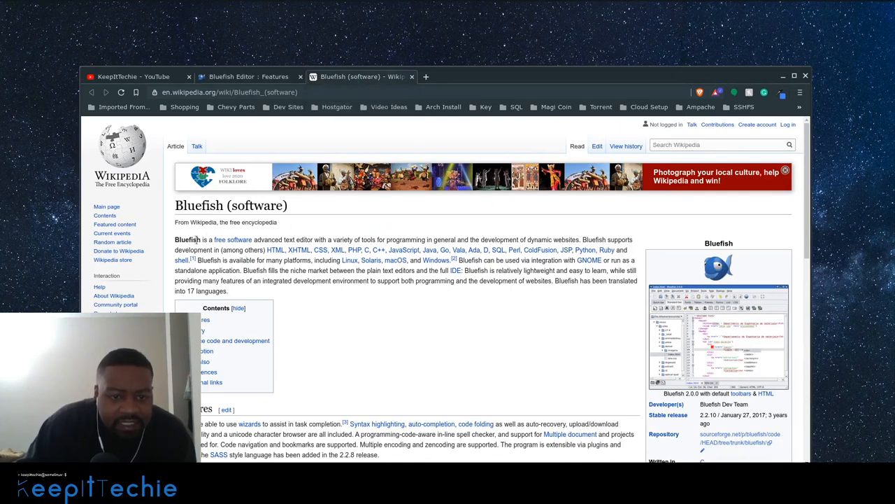
{"action": "mouse_move", "coordinate": [378, 345]}
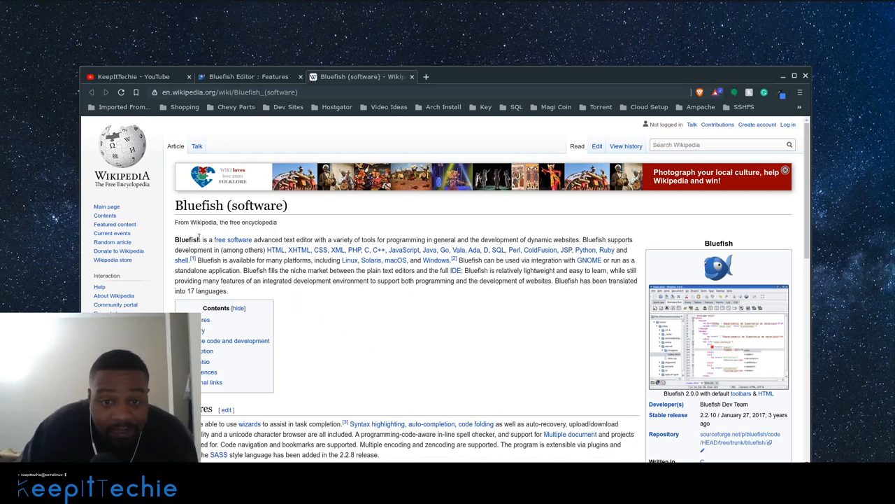
{"action": "mouse_move", "coordinate": [233, 239]}
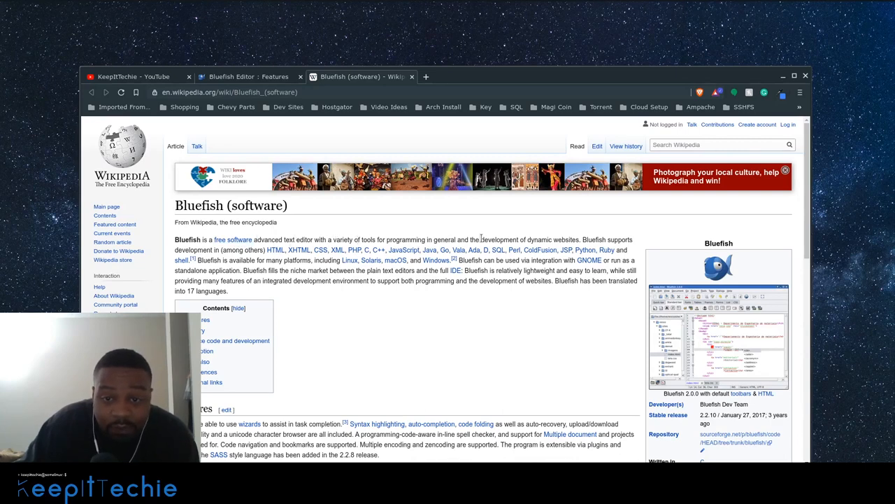
{"action": "mouse_move", "coordinate": [489, 249]}
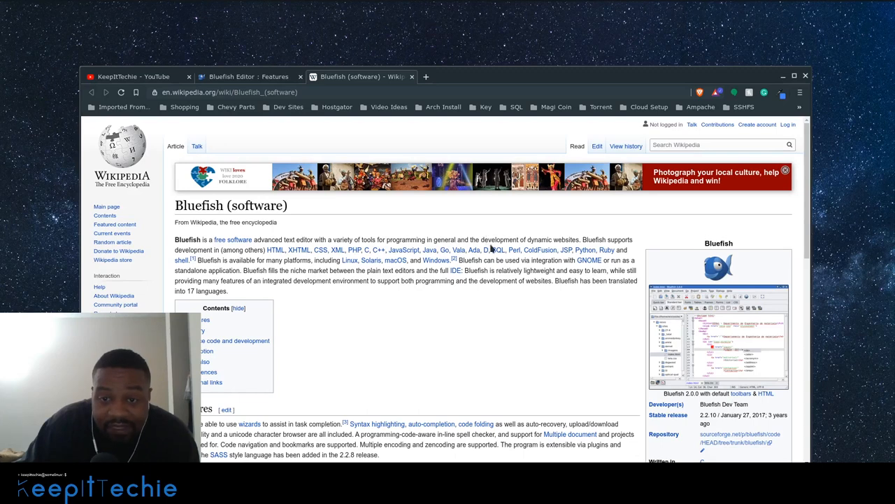
{"action": "mouse_move", "coordinate": [550, 243]}
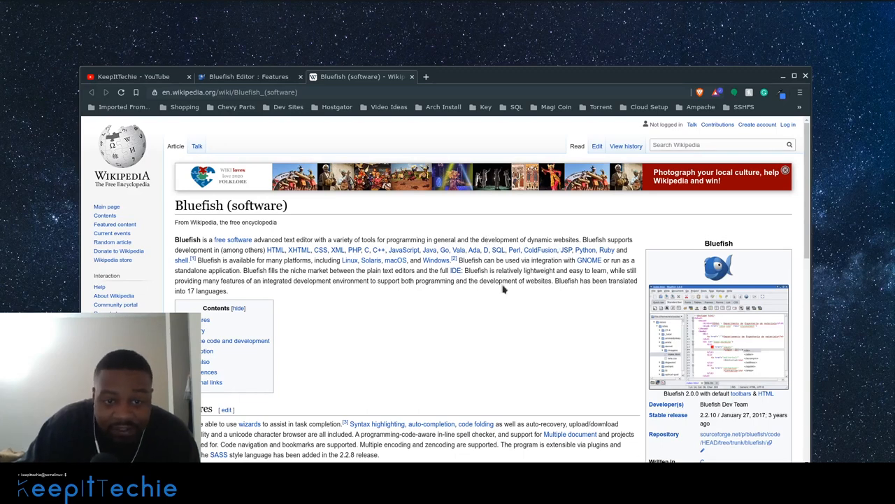
{"action": "mouse_move", "coordinate": [494, 277]}
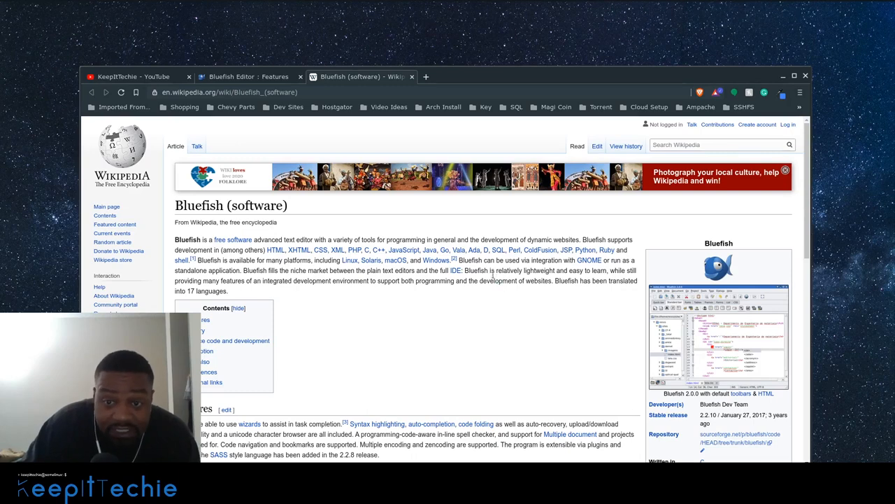
{"action": "mouse_move", "coordinate": [494, 278]}
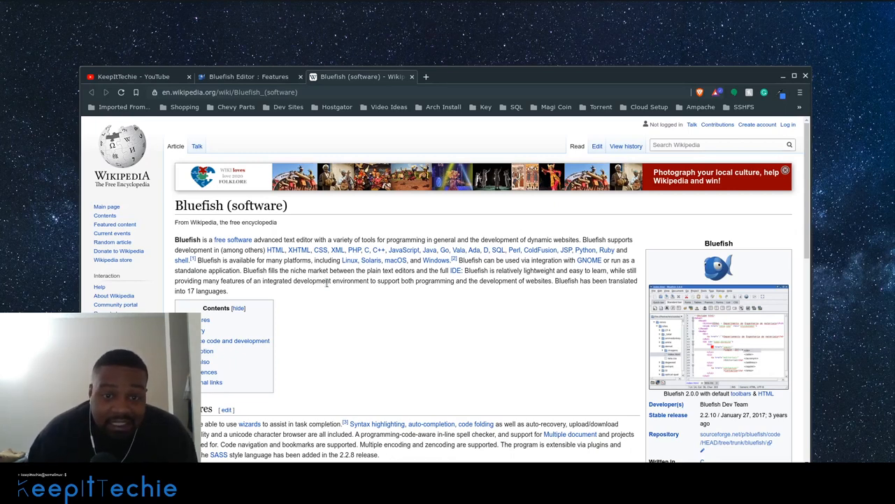
{"action": "mouse_move", "coordinate": [334, 298]}
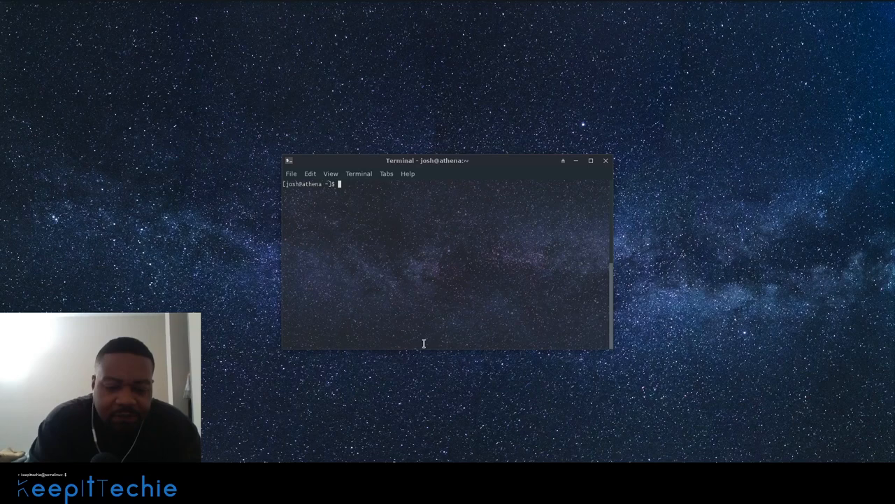
Run 'sudo pacman -S bluefish' with Tab-completed package name and begin re-entering it
{"action": "type", "text": "sudo"}
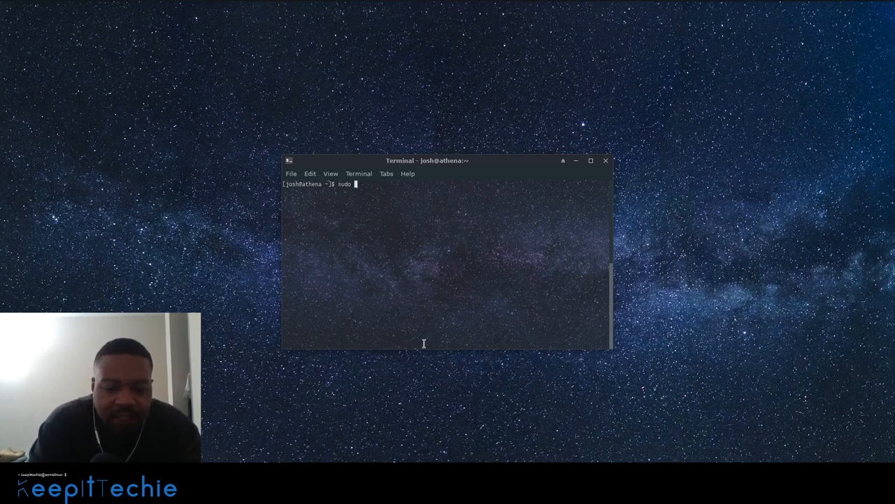
{"action": "type", "text": "pacman"}
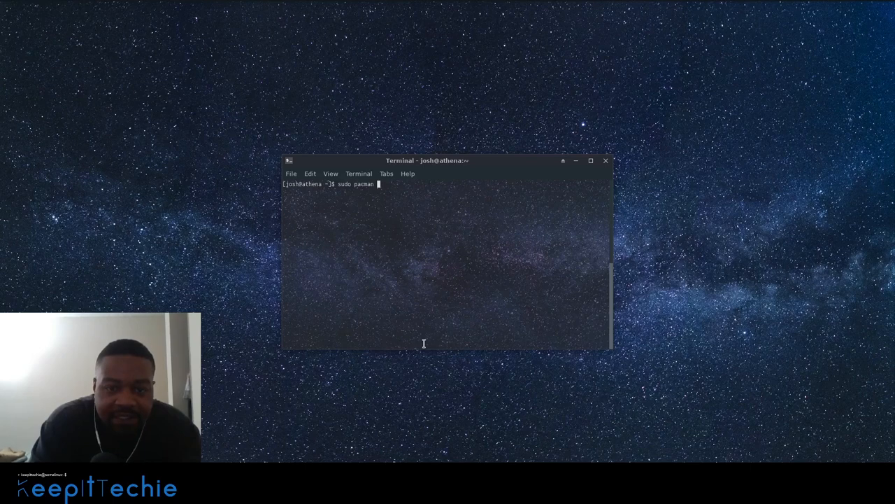
{"action": "type", "text": "-"}
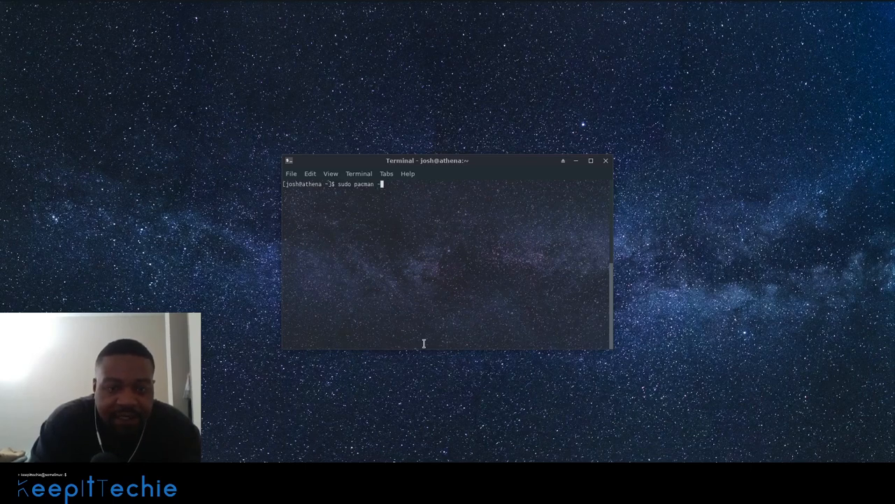
{"action": "type", "text": "S b"}
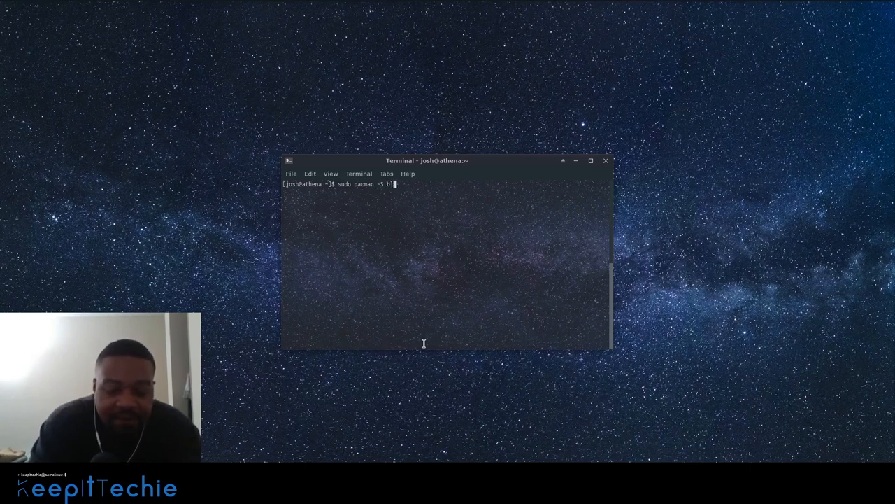
{"action": "type", "text": "luefi"}
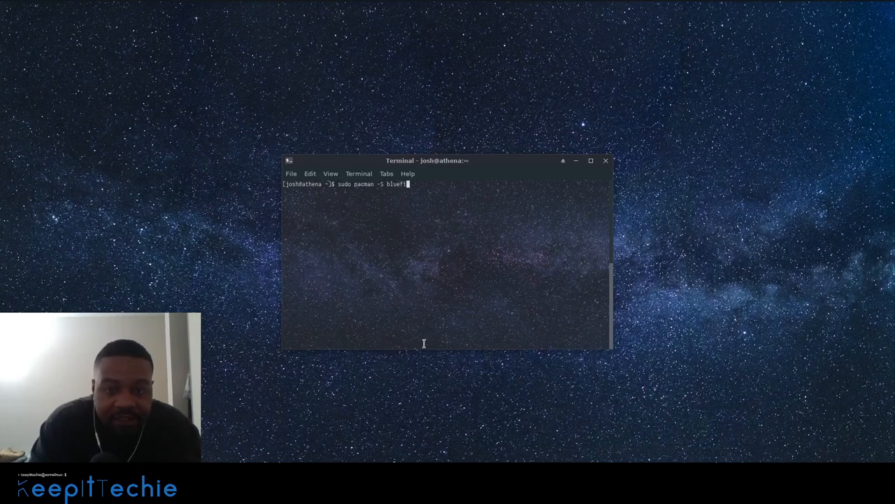
{"action": "key", "text": "Tab"}
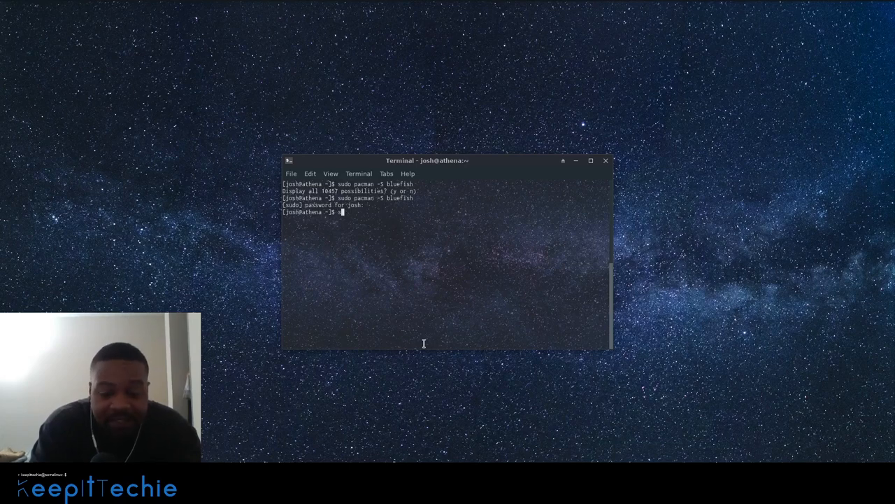
{"action": "type", "text": "sudo"}
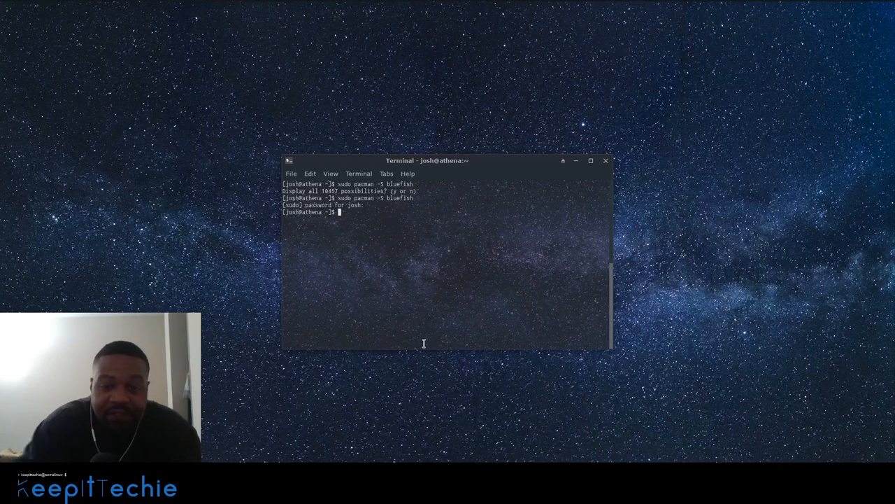
{"action": "mouse_move", "coordinate": [430, 93]}
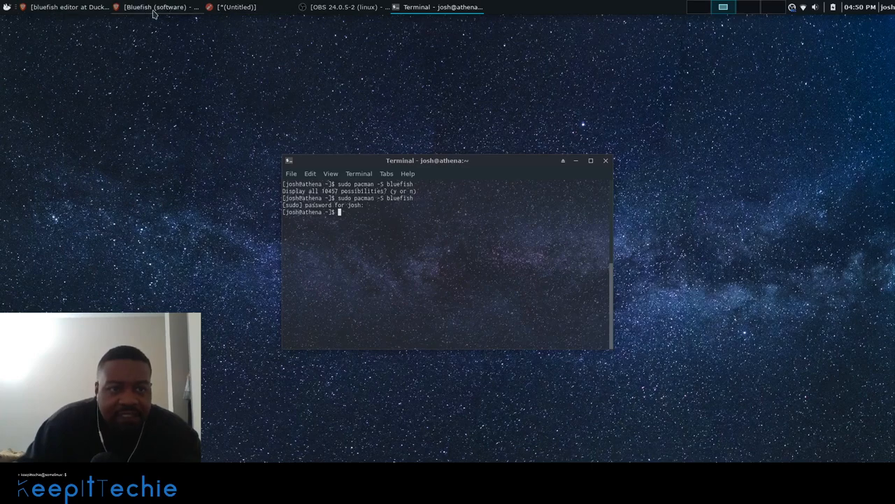
{"action": "left_click", "coordinate": [154, 7]}
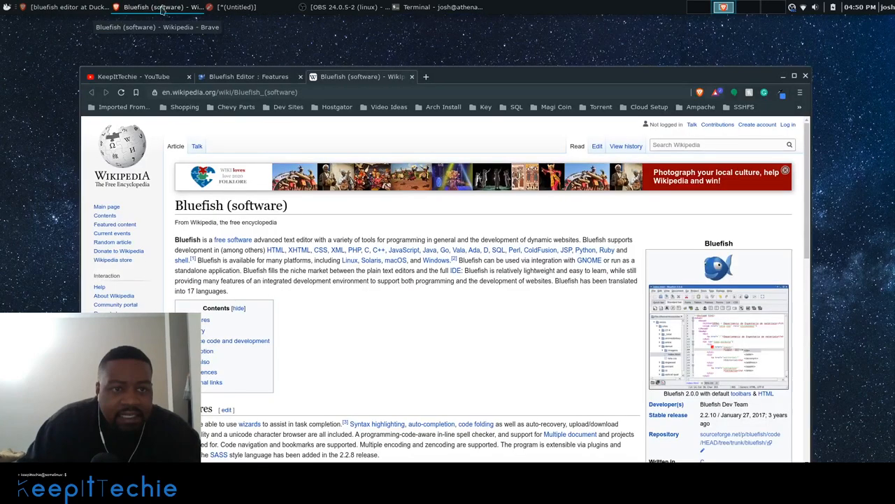
{"action": "left_click", "coordinate": [248, 76]}
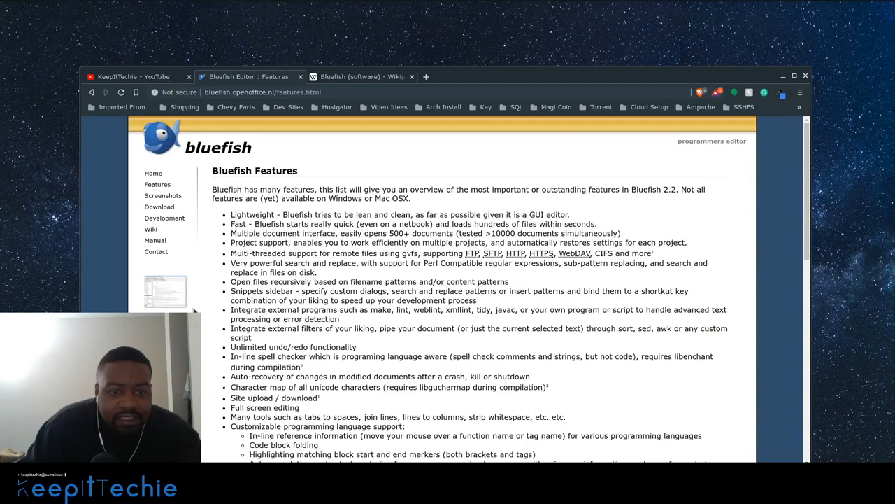
{"action": "left_click", "coordinate": [158, 207]}
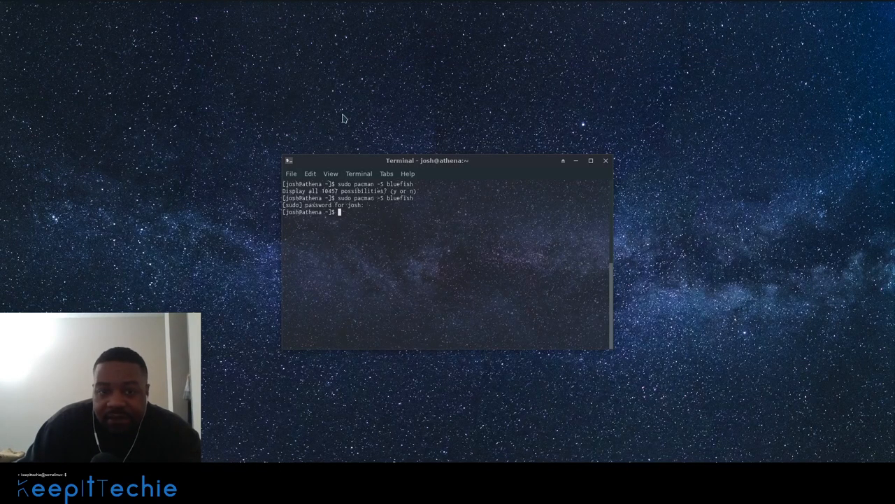
{"action": "mouse_move", "coordinate": [7, 5]}
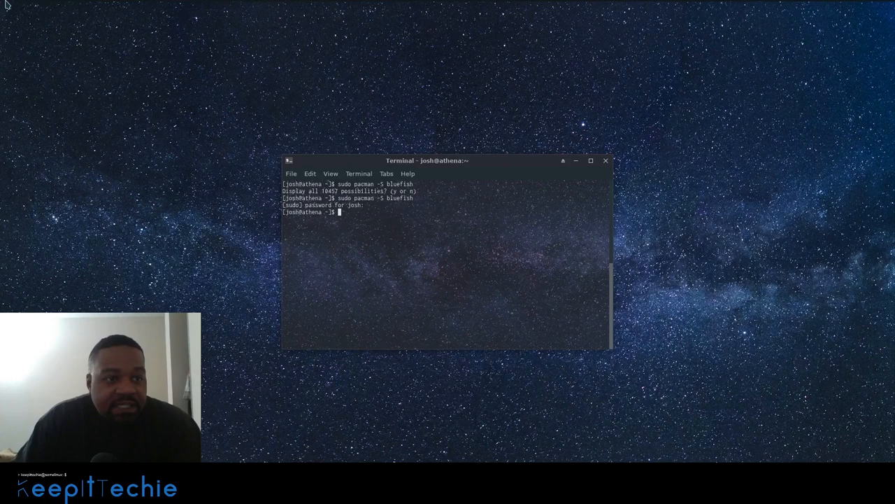
Launch Bluefish from the Whisker menu by searching 'b'
{"action": "left_click", "coordinate": [6, 7]}
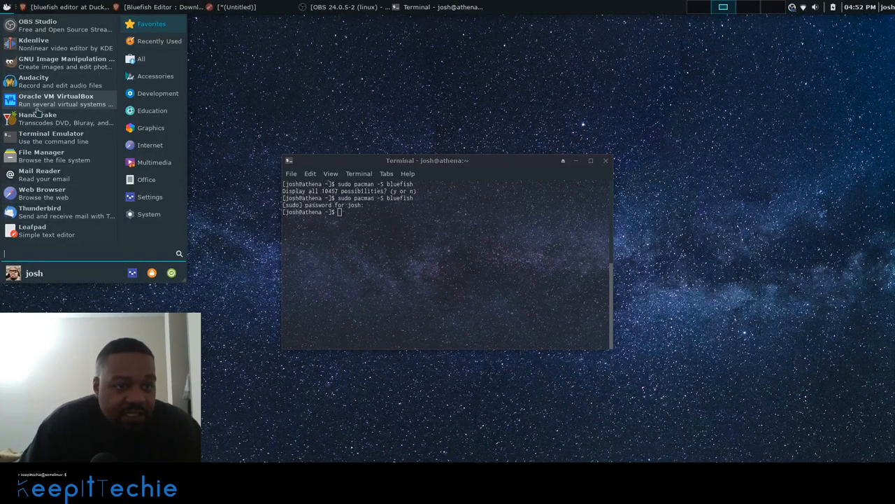
{"action": "type", "text": "b"}
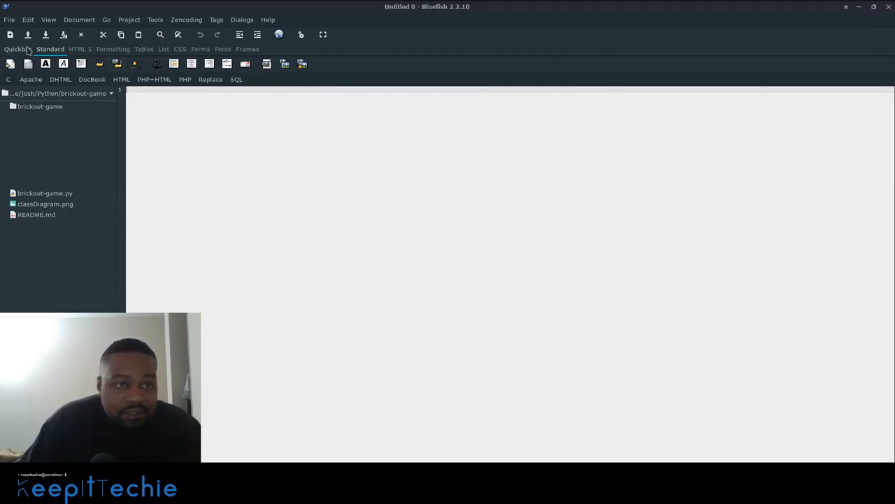
{"action": "left_click", "coordinate": [9, 19]}
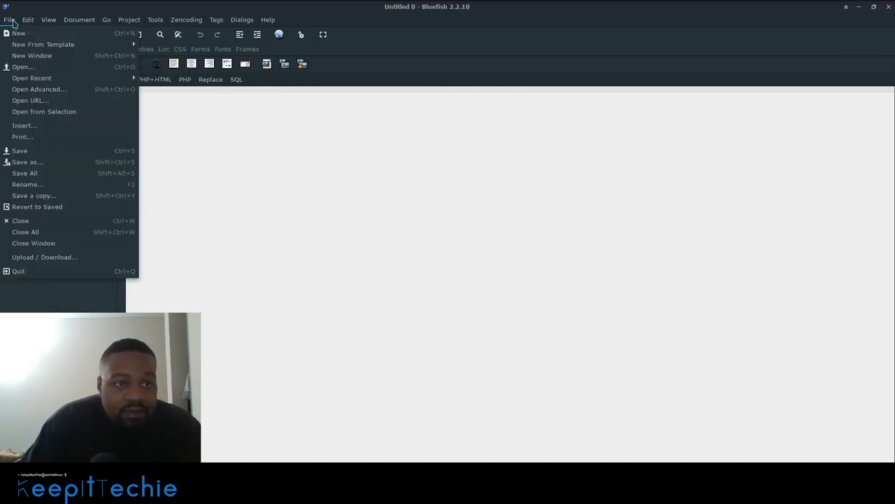
{"action": "left_click", "coordinate": [48, 19]}
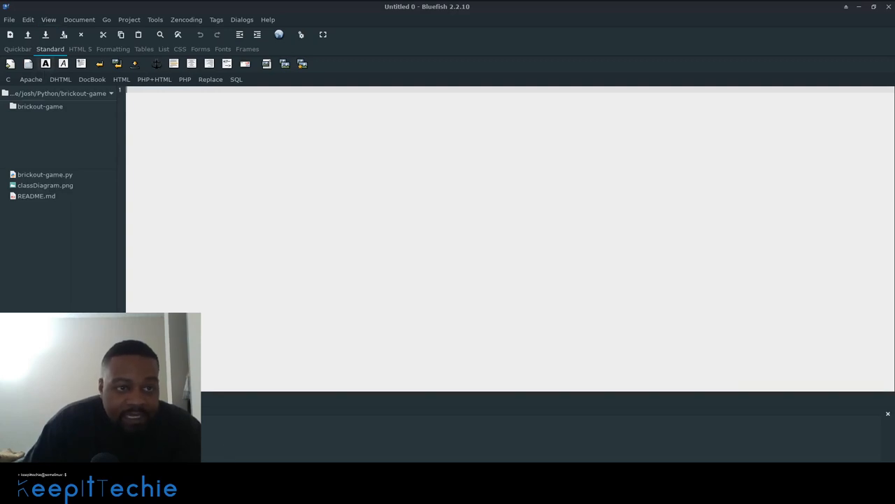
{"action": "mouse_move", "coordinate": [79, 33]}
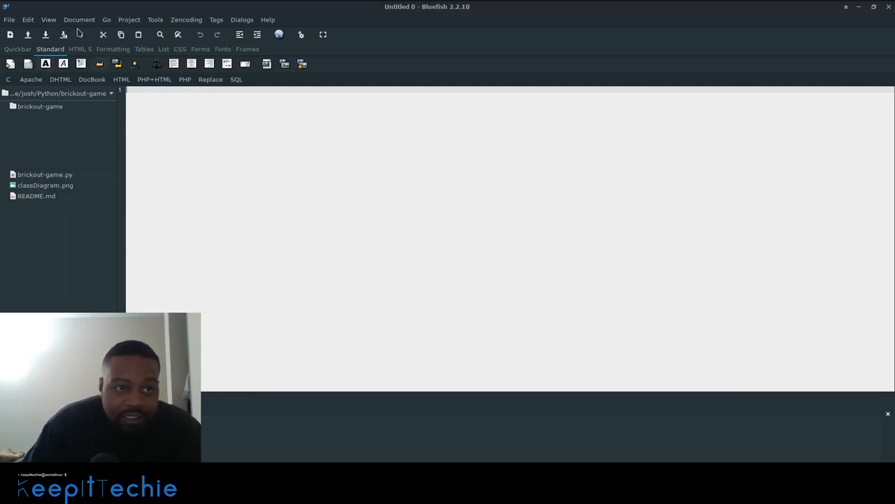
{"action": "left_click", "coordinate": [48, 19]}
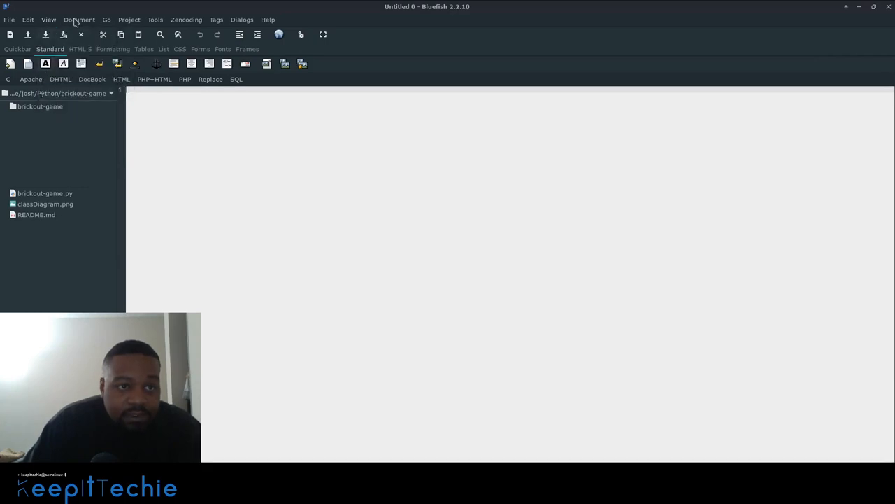
Browse the Document menu's display options, language modes and character encodings with UTF-8
{"action": "left_click", "coordinate": [79, 19]}
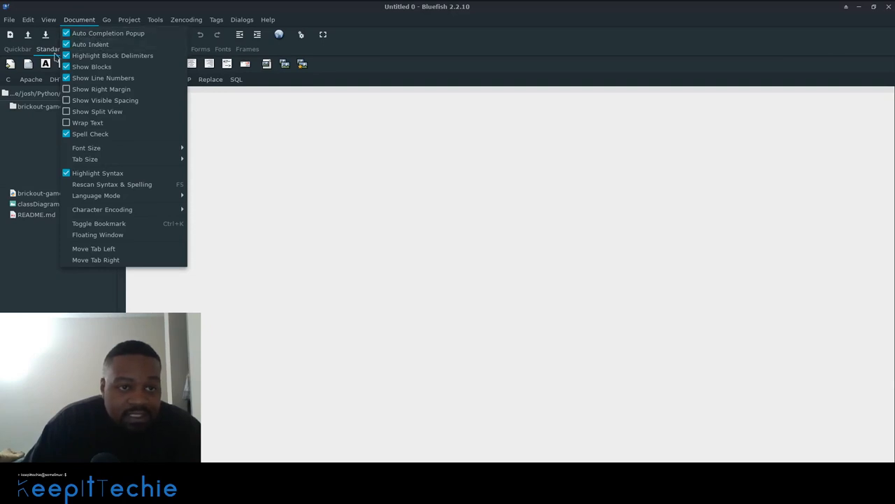
{"action": "mouse_move", "coordinate": [87, 126]}
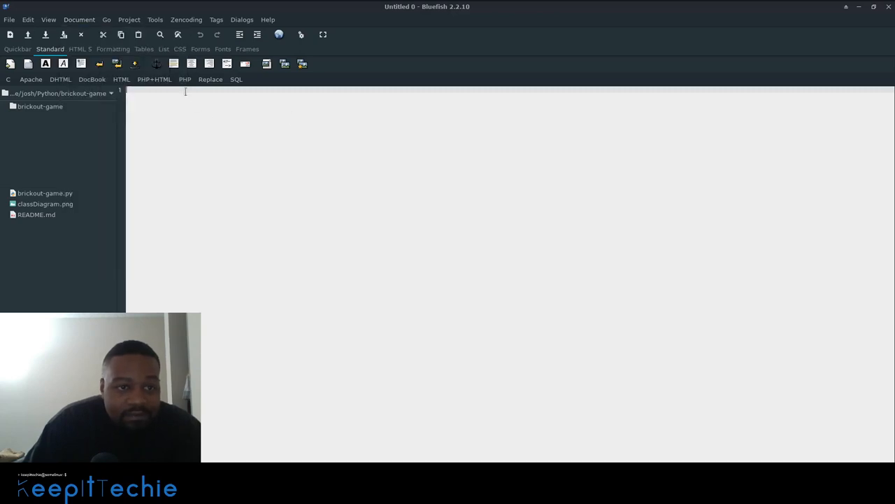
{"action": "left_click", "coordinate": [79, 19]}
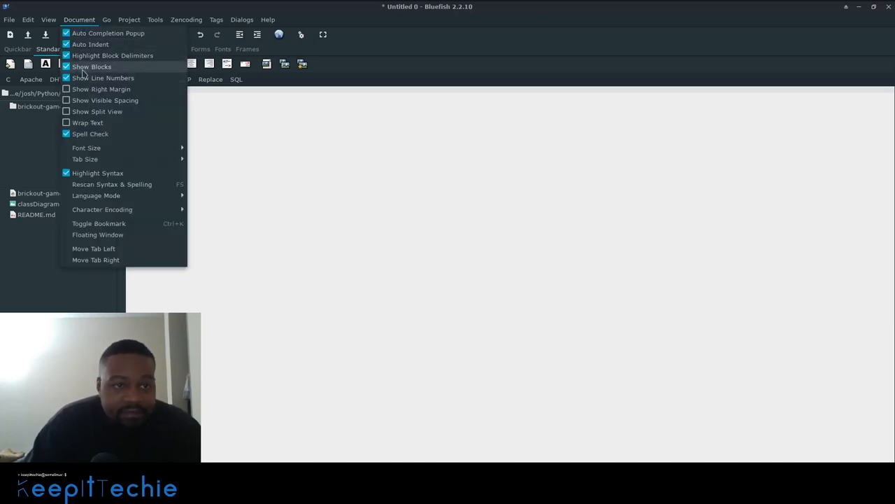
{"action": "mouse_move", "coordinate": [88, 122]}
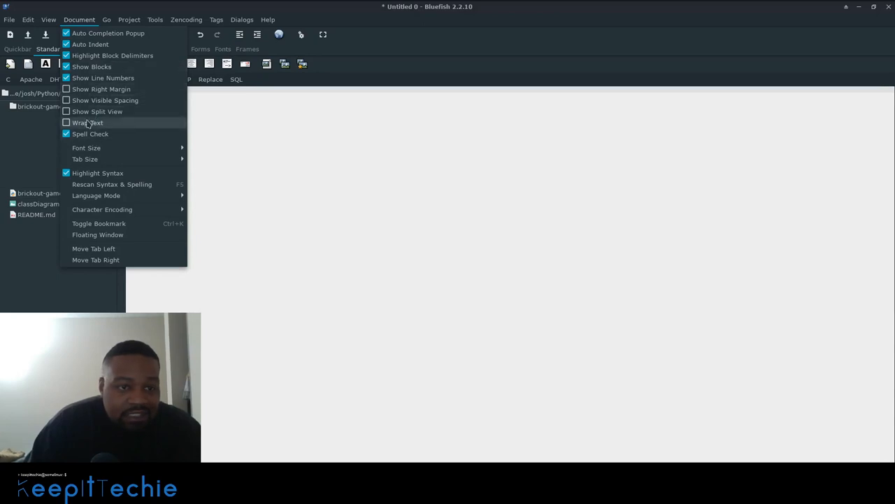
{"action": "mouse_move", "coordinate": [85, 159]}
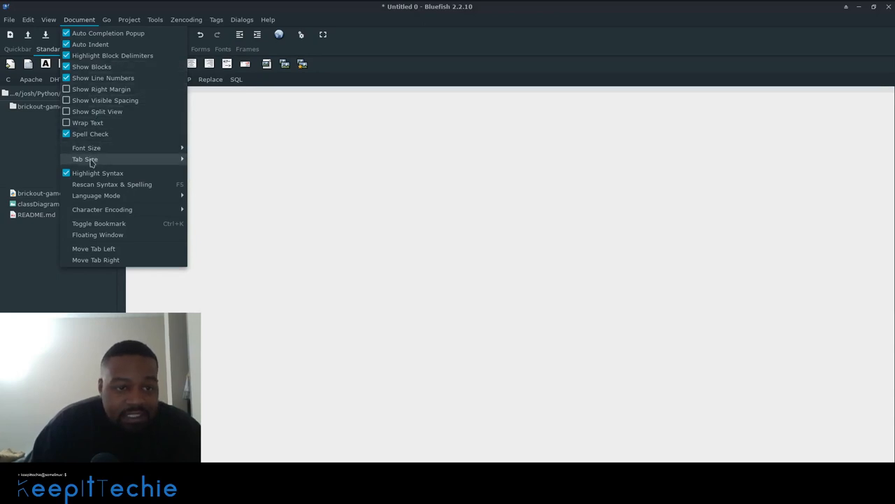
{"action": "mouse_move", "coordinate": [86, 148]}
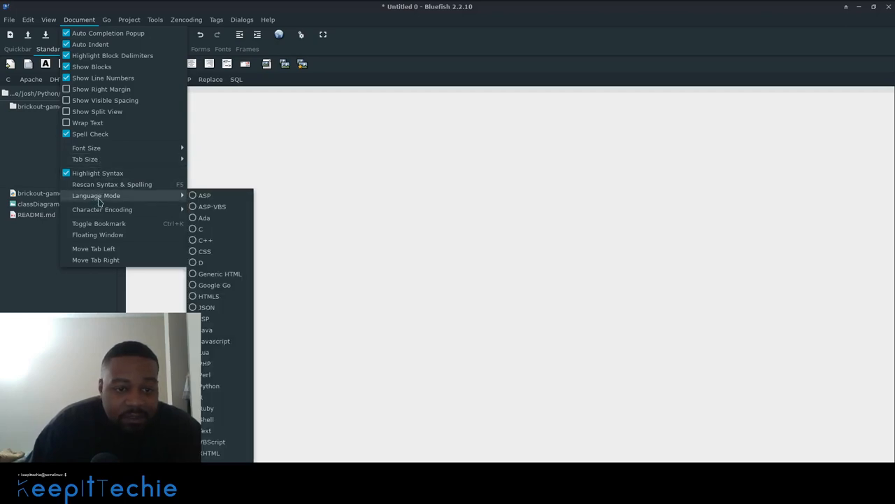
{"action": "mouse_move", "coordinate": [134, 203]}
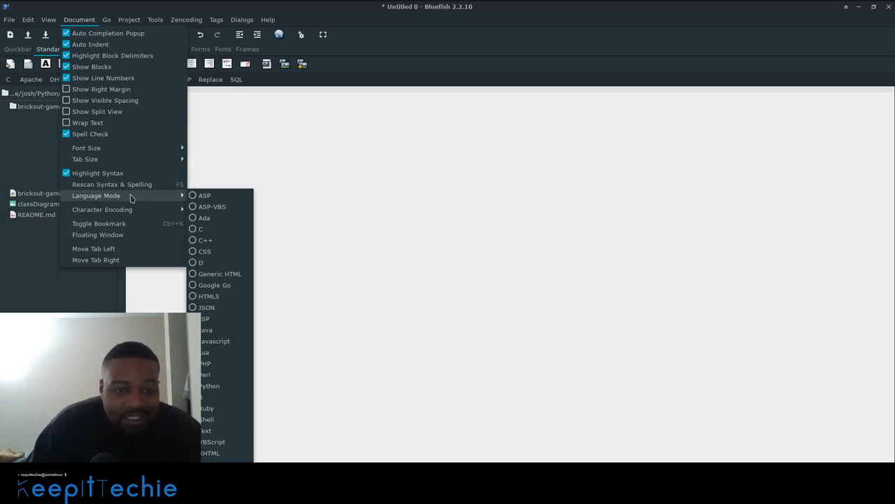
{"action": "mouse_move", "coordinate": [209, 386]}
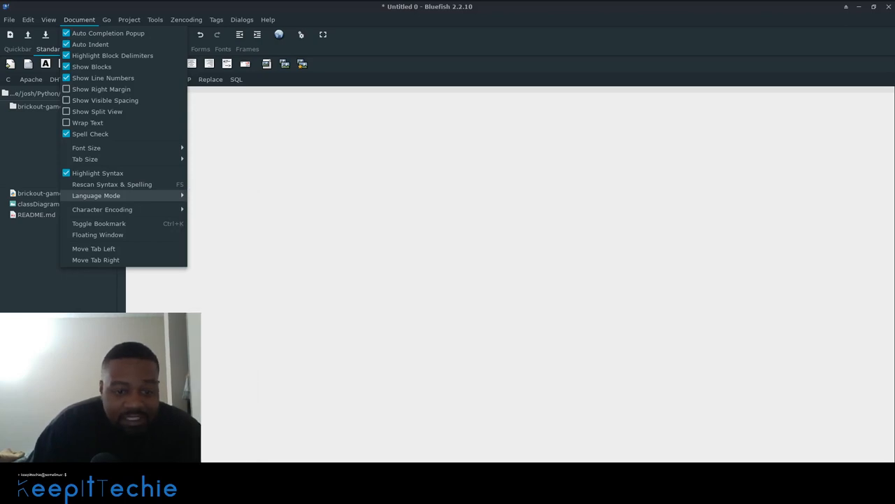
{"action": "left_click", "coordinate": [79, 19]}
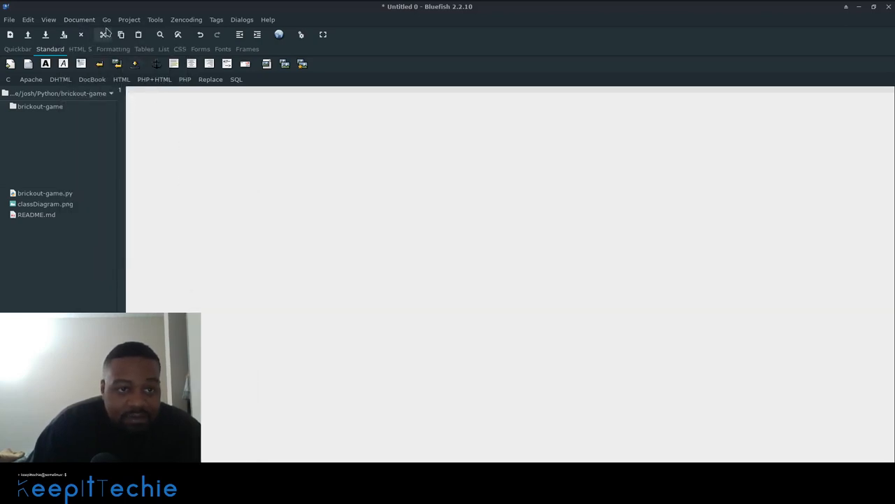
{"action": "left_click", "coordinate": [79, 18]}
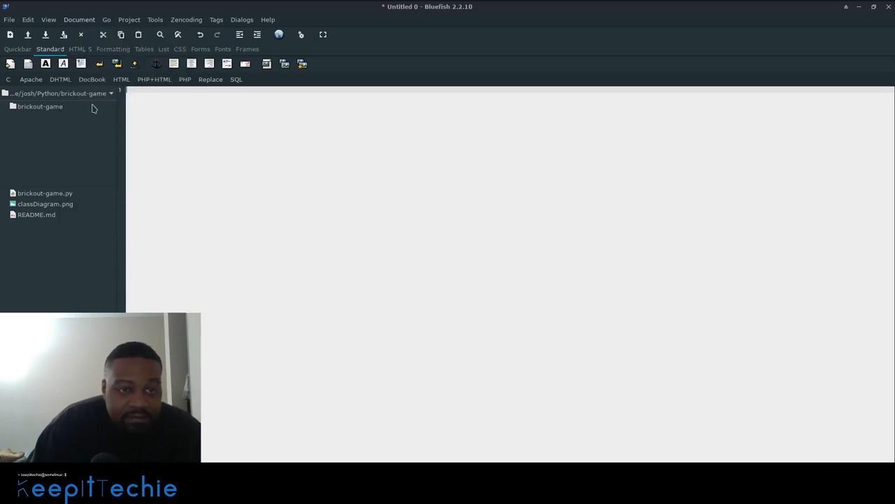
{"action": "left_click", "coordinate": [106, 19]}
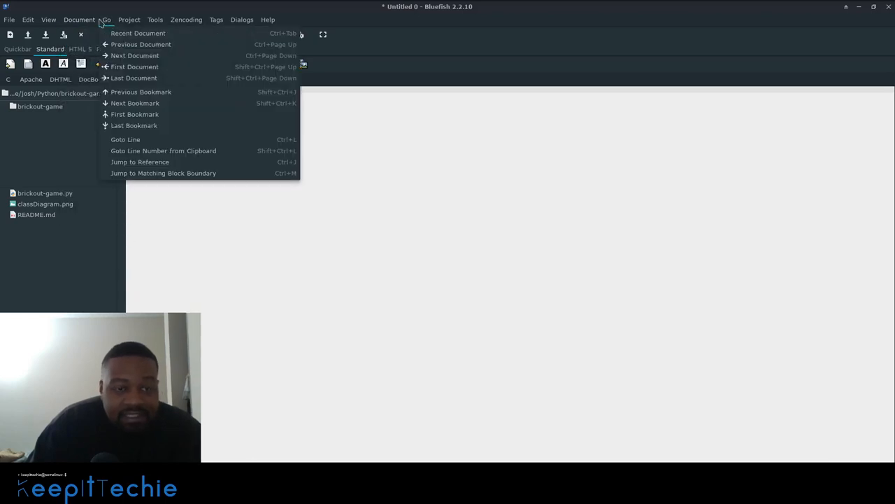
{"action": "left_click", "coordinate": [79, 19]}
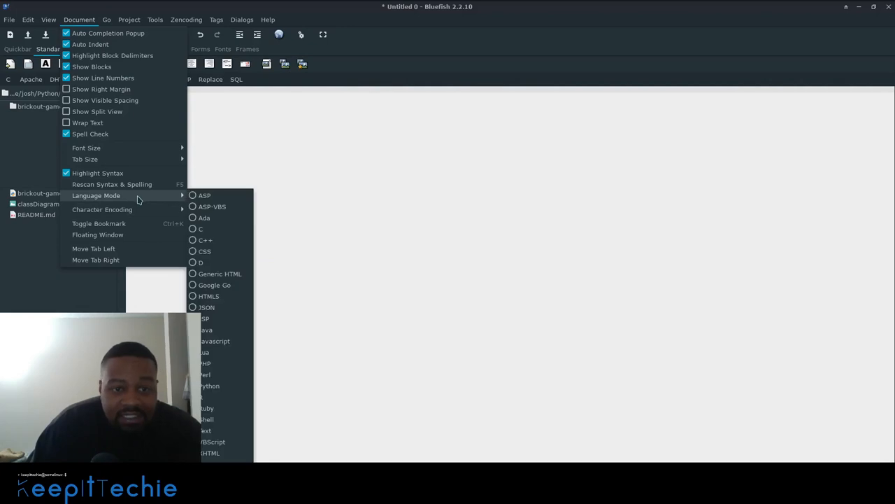
{"action": "mouse_move", "coordinate": [135, 196]}
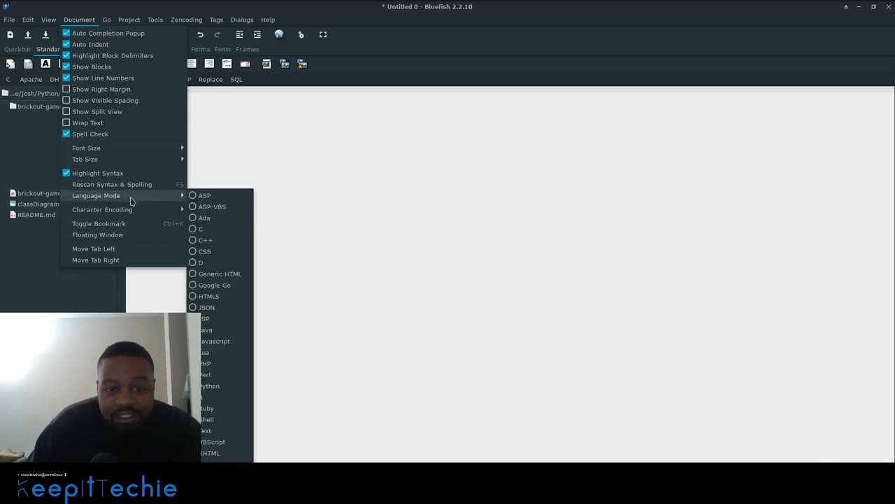
{"action": "mouse_move", "coordinate": [131, 209]}
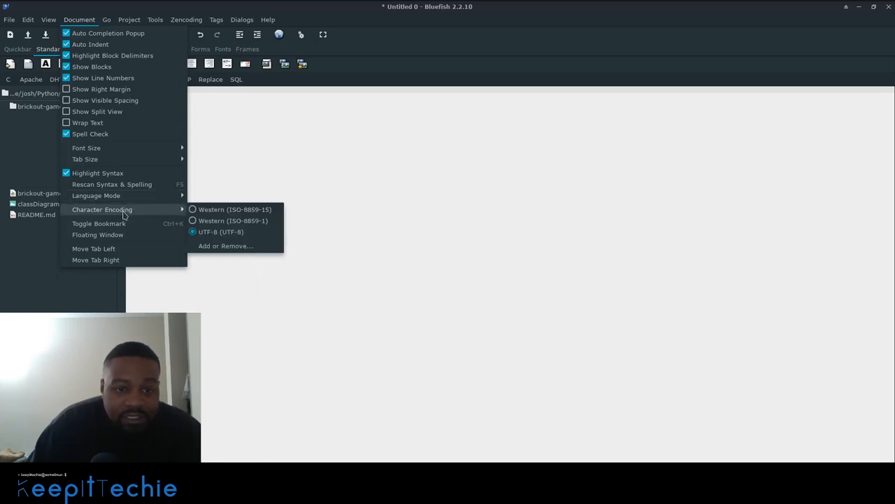
Browse the Go navigation commands and the Project menu's start/open options
{"action": "left_click", "coordinate": [106, 19]}
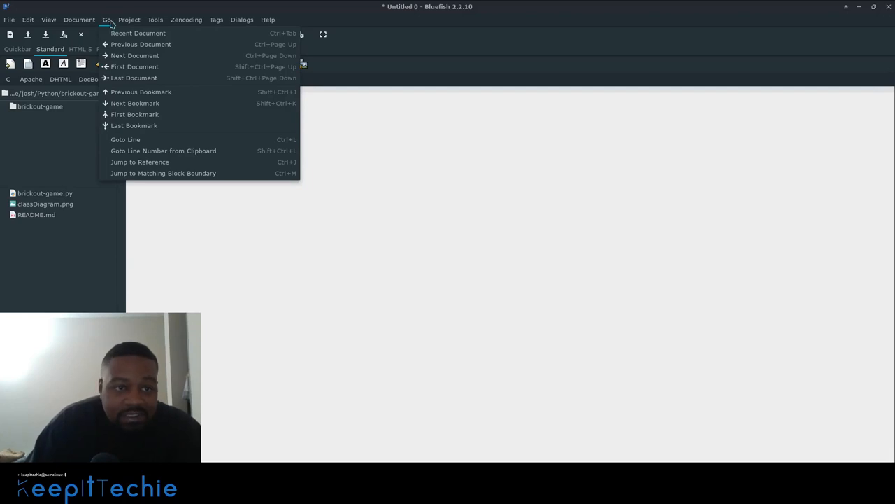
{"action": "mouse_move", "coordinate": [141, 44]}
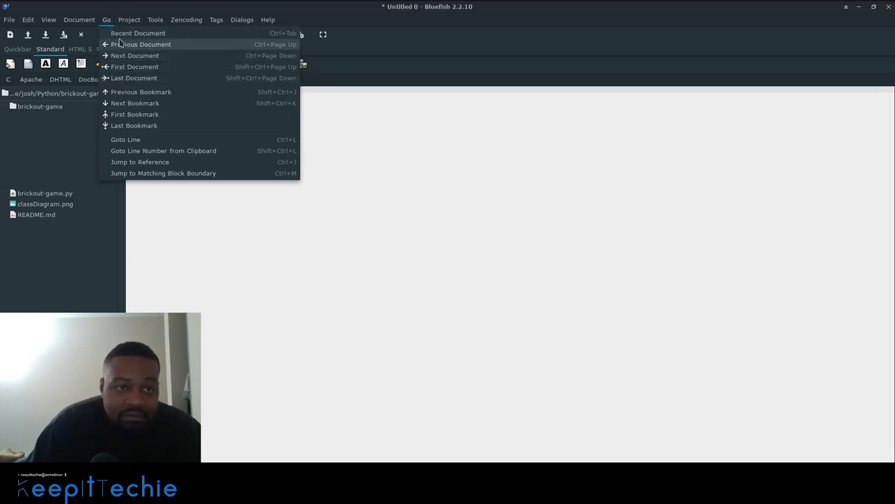
{"action": "mouse_move", "coordinate": [130, 78]}
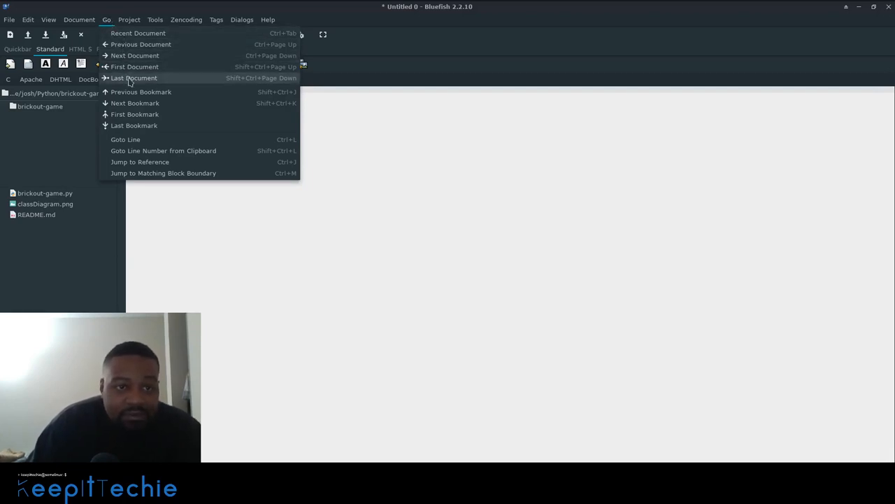
{"action": "mouse_move", "coordinate": [130, 44]}
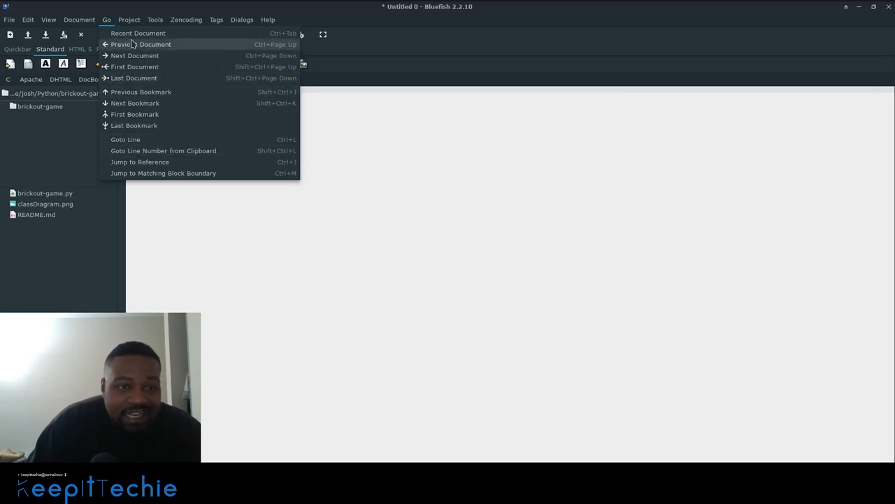
{"action": "left_click", "coordinate": [128, 19]}
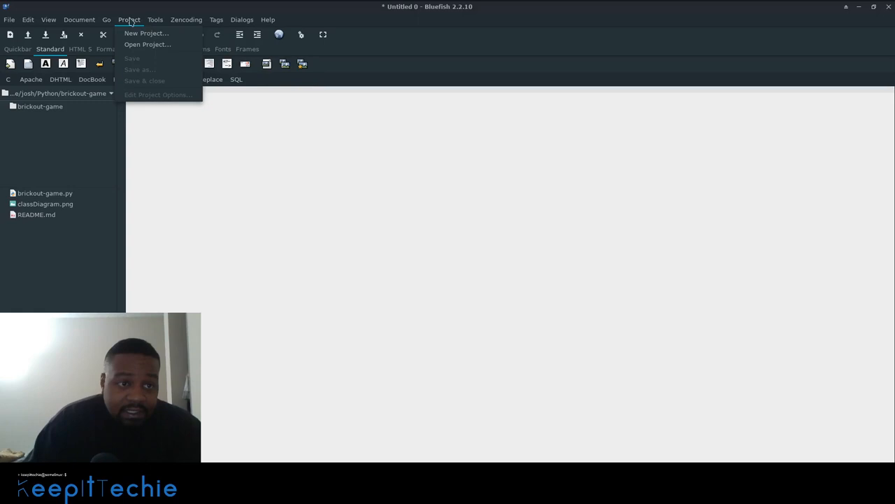
{"action": "left_click", "coordinate": [106, 19]}
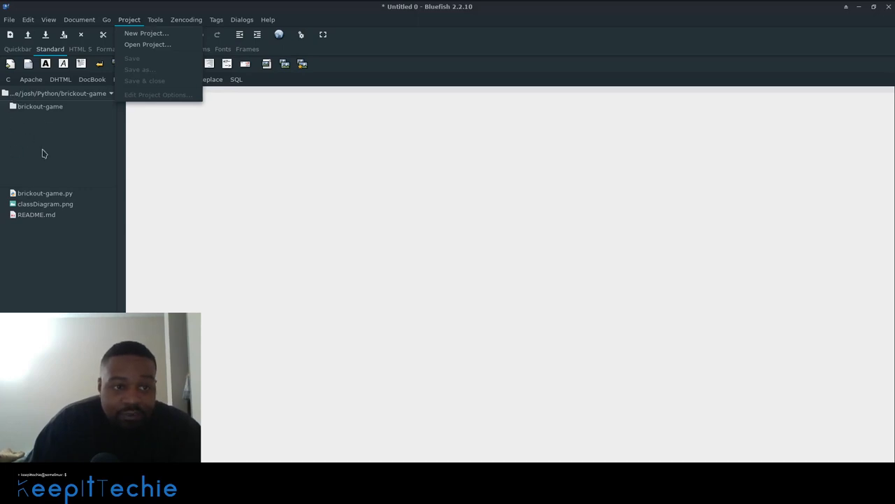
{"action": "mouse_move", "coordinate": [52, 136]}
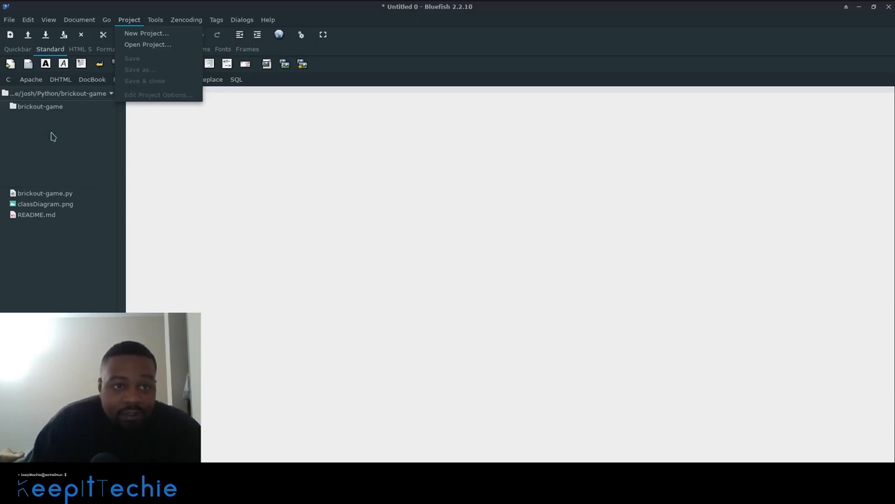
Browse the Tools filters (Sort, Tidy HTML, PHP Beautifier) and the Zen Coding commands
{"action": "left_click", "coordinate": [155, 19]}
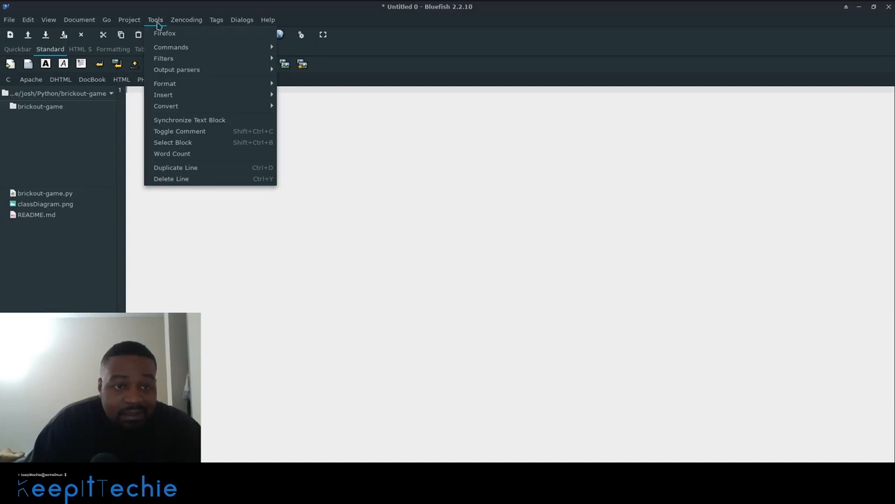
{"action": "left_click", "coordinate": [186, 19]}
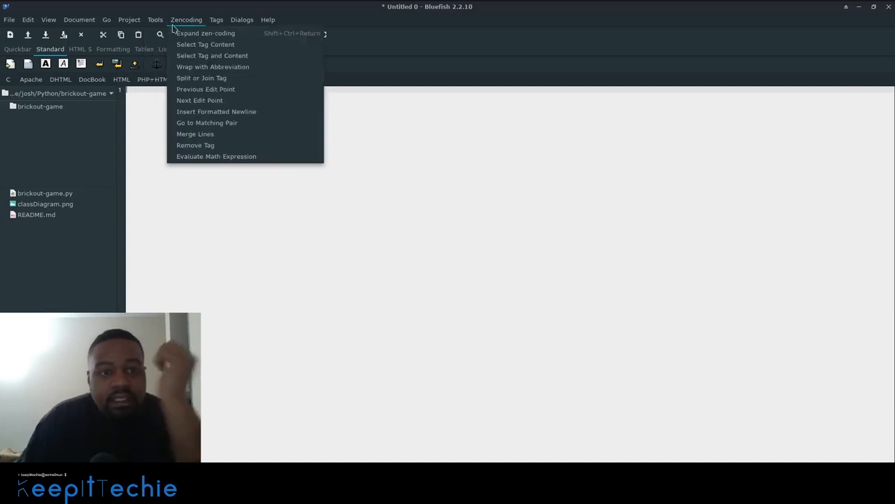
{"action": "left_click", "coordinate": [155, 19]}
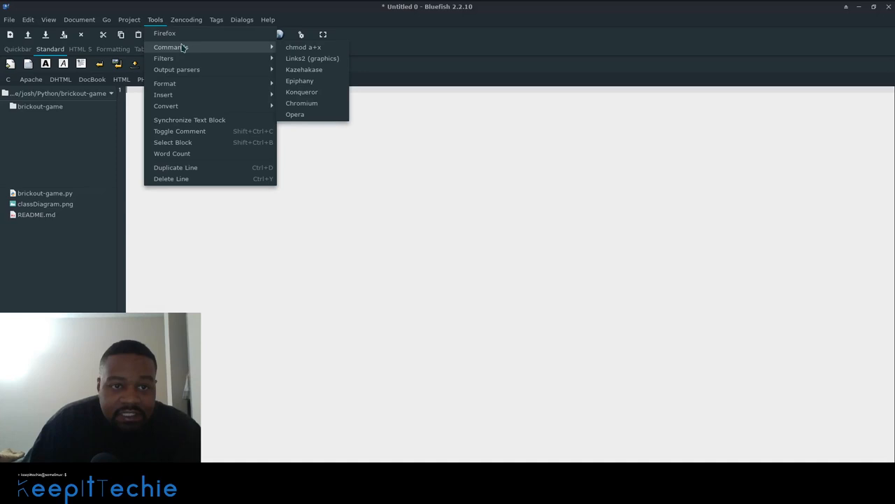
{"action": "mouse_move", "coordinate": [303, 47]}
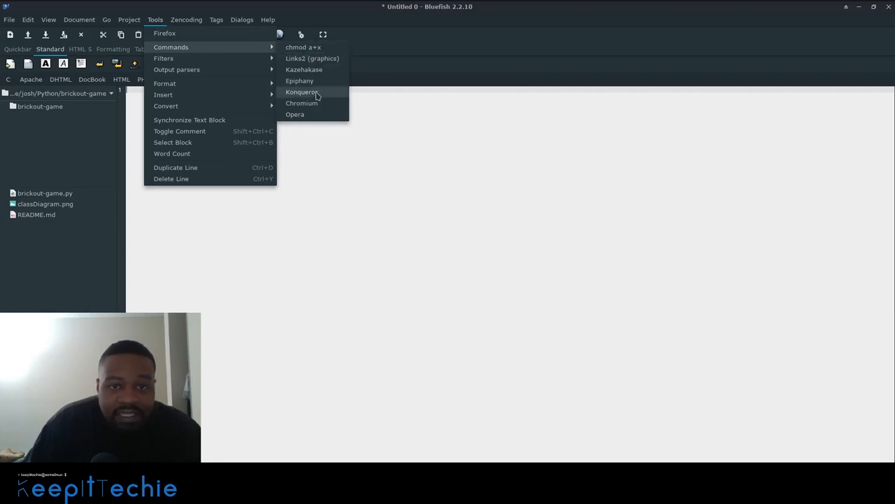
{"action": "mouse_move", "coordinate": [295, 114]}
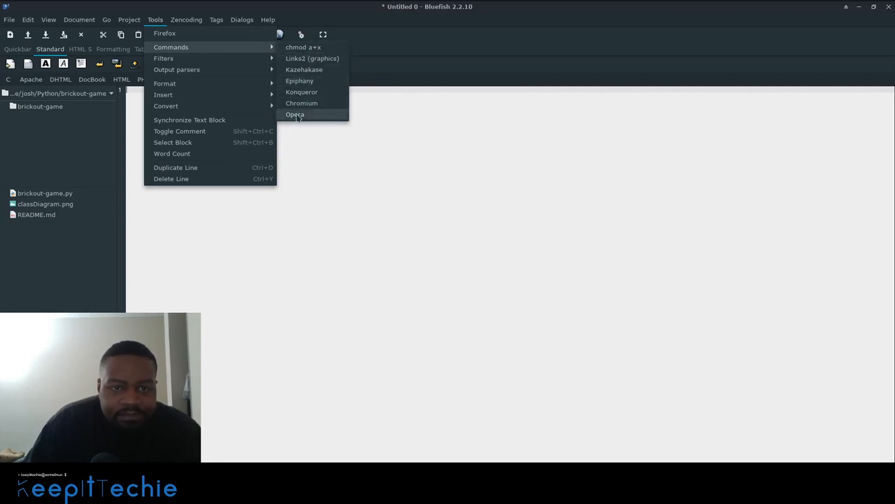
{"action": "mouse_move", "coordinate": [301, 103]}
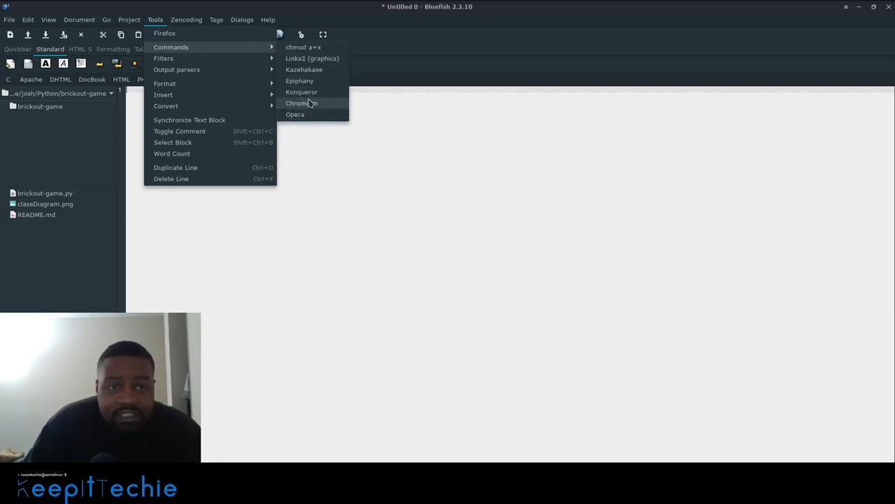
{"action": "mouse_move", "coordinate": [300, 80]}
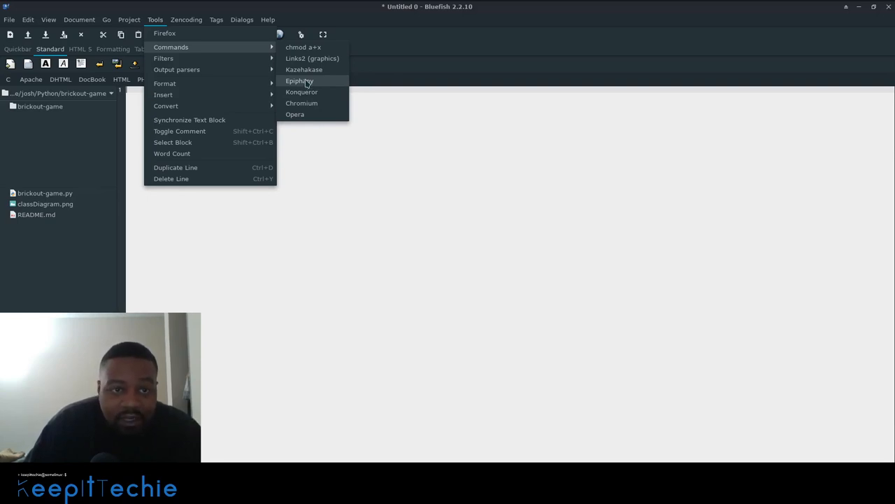
{"action": "mouse_move", "coordinate": [302, 92]}
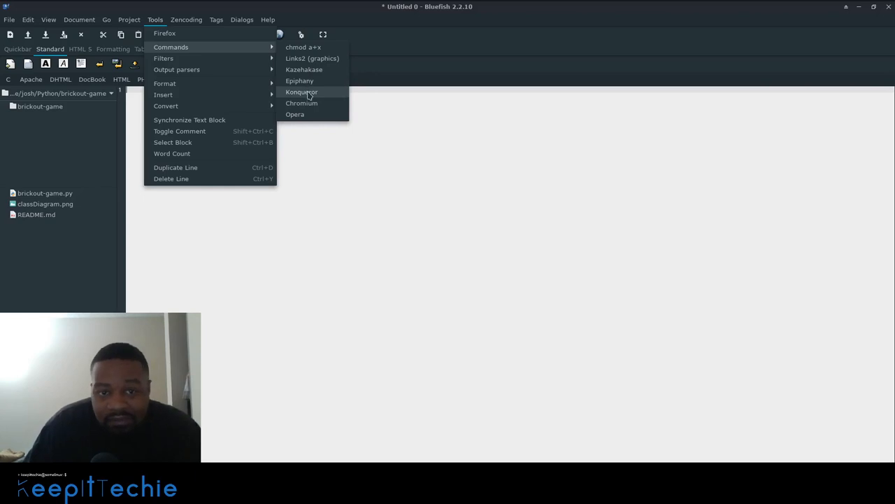
{"action": "mouse_move", "coordinate": [295, 114]}
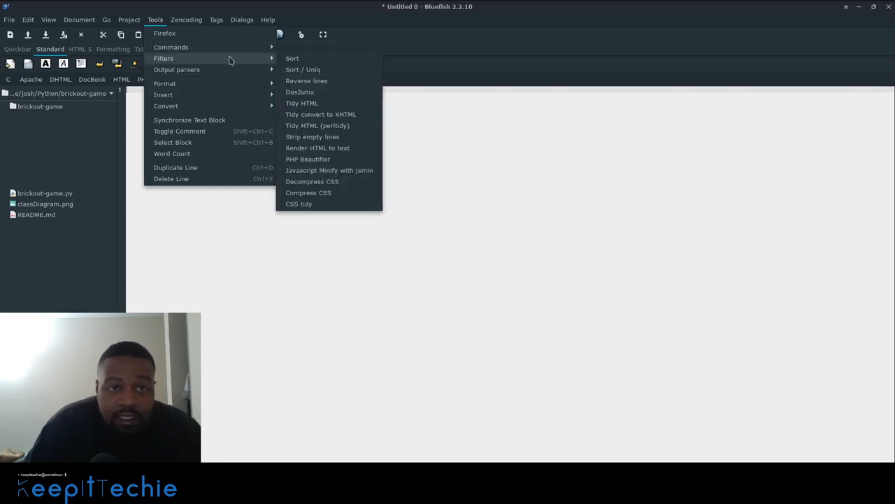
{"action": "mouse_move", "coordinate": [235, 64]}
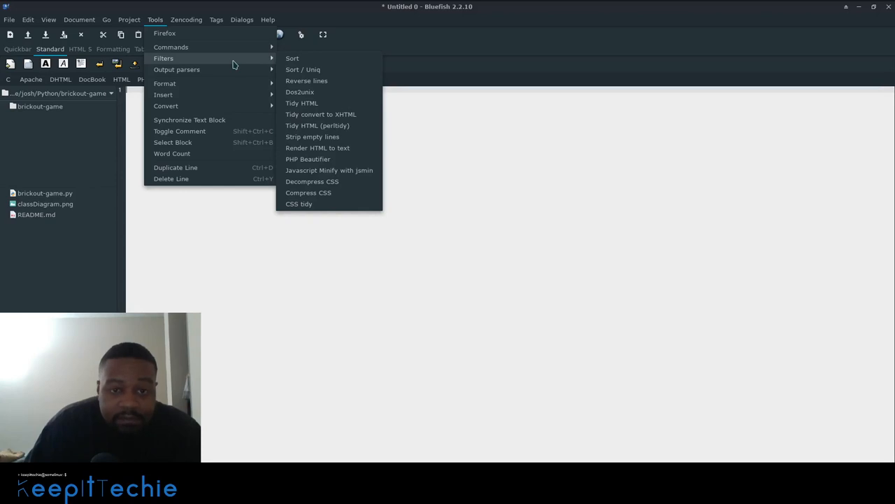
{"action": "mouse_move", "coordinate": [322, 156]}
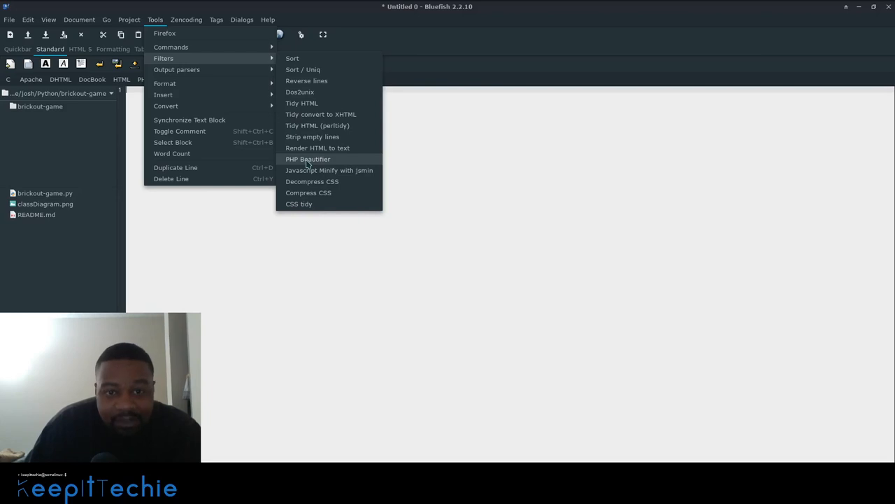
{"action": "mouse_move", "coordinate": [306, 164]}
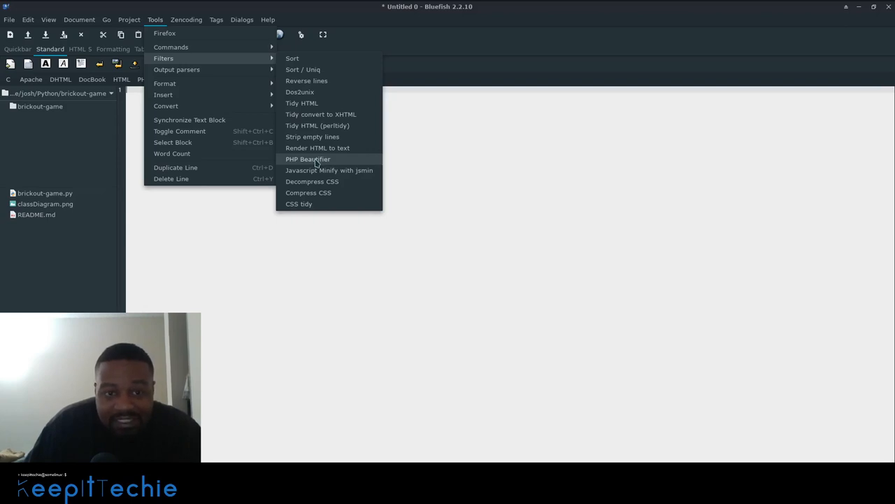
{"action": "mouse_move", "coordinate": [320, 160]}
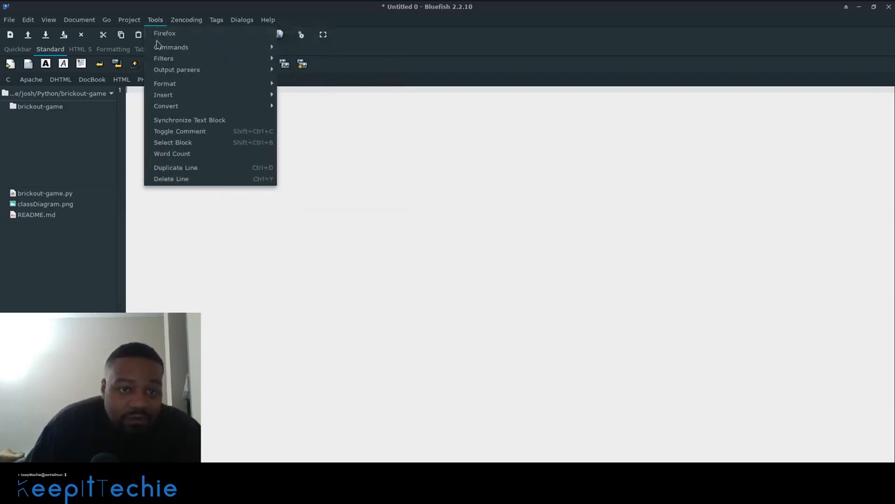
{"action": "mouse_move", "coordinate": [226, 91]}
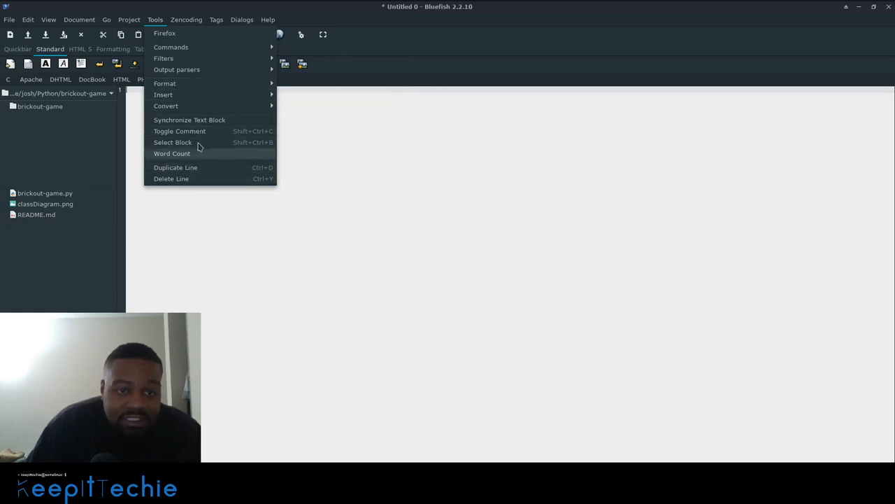
Insert an empty HTML5 header element from the Tags menu into the blank document
{"action": "left_click", "coordinate": [187, 19]}
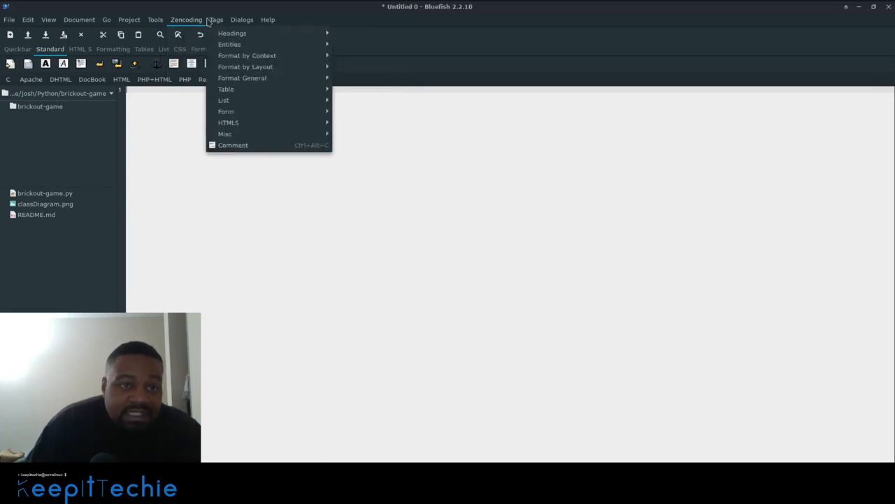
{"action": "left_click", "coordinate": [216, 19]}
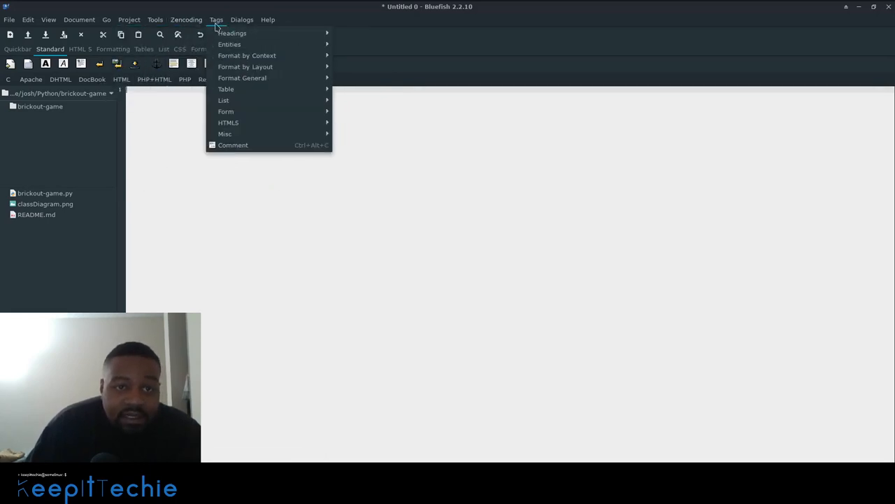
{"action": "mouse_move", "coordinate": [231, 33]}
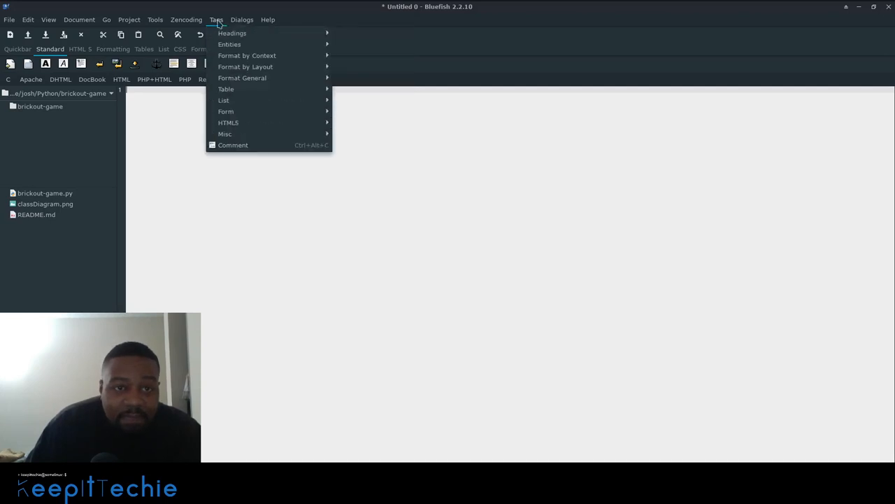
{"action": "mouse_move", "coordinate": [231, 33]}
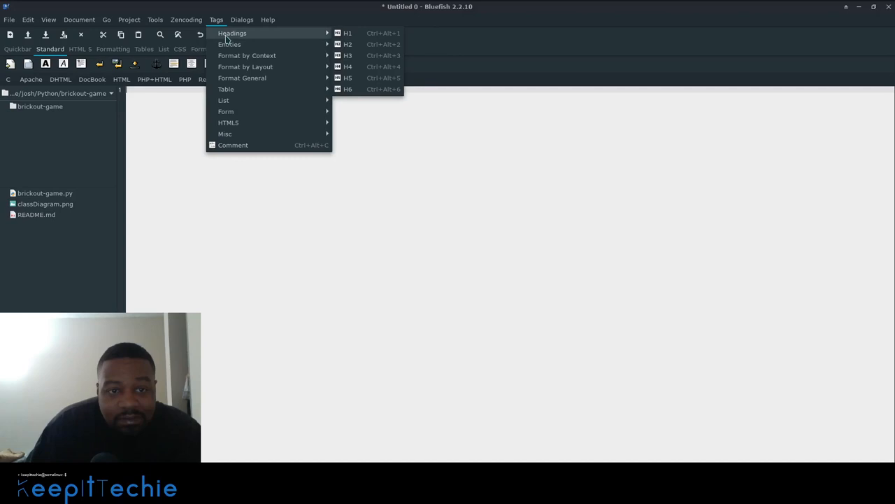
{"action": "mouse_move", "coordinate": [228, 122]}
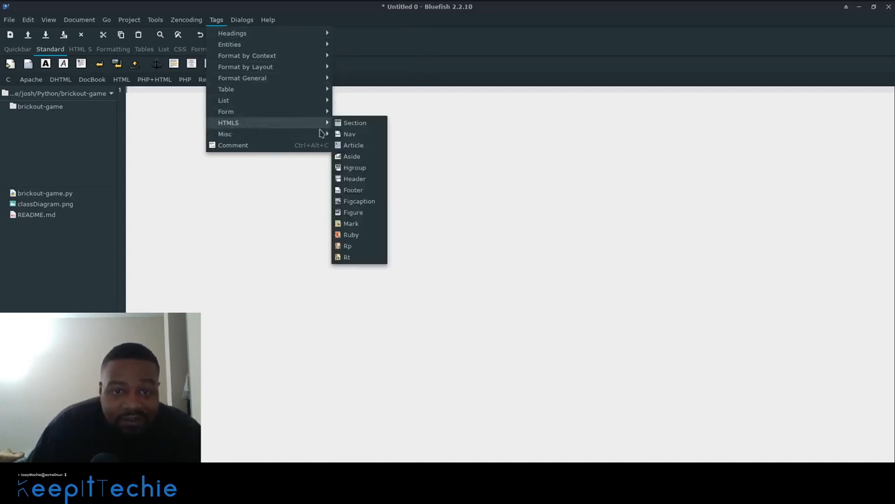
{"action": "mouse_move", "coordinate": [367, 177]}
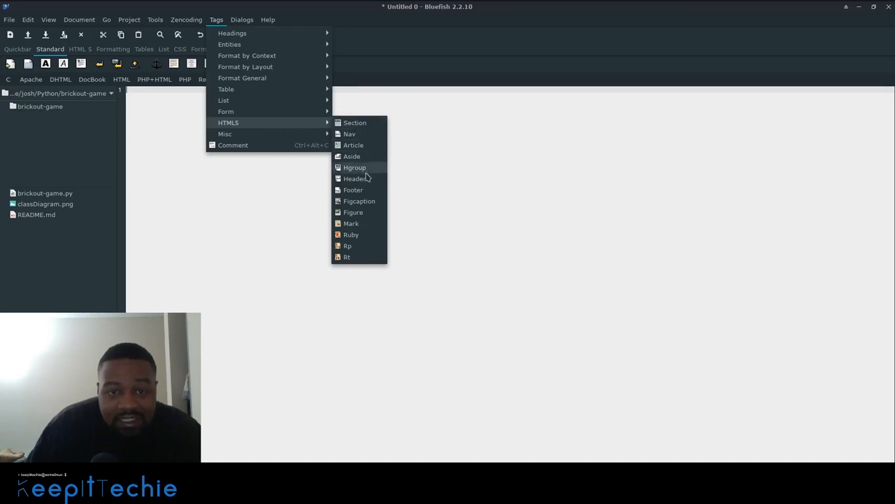
{"action": "left_click", "coordinate": [355, 178]}
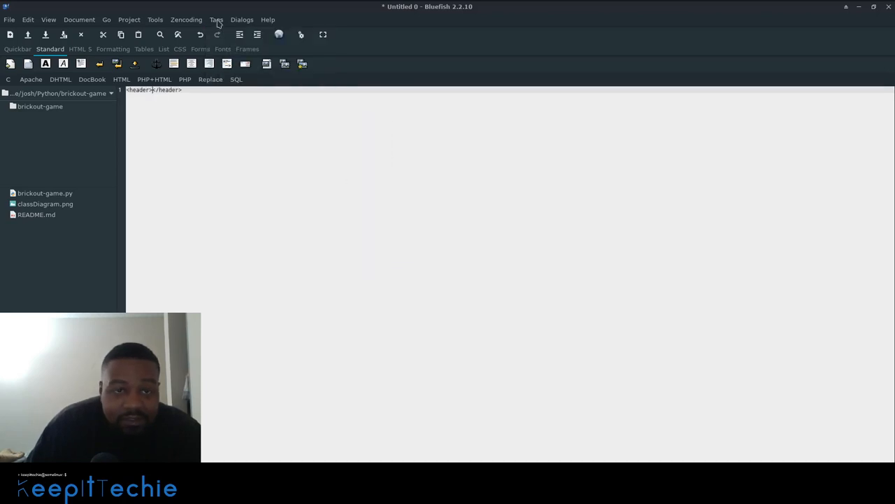
{"action": "left_click", "coordinate": [216, 19]}
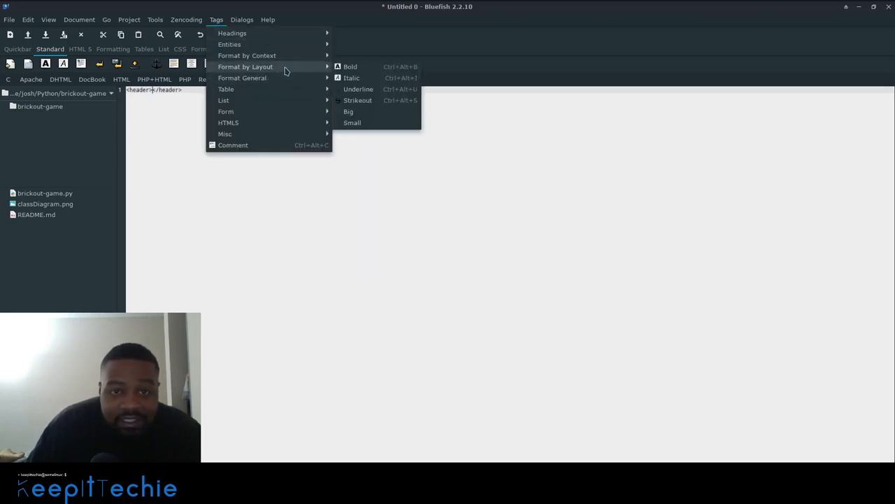
{"action": "mouse_move", "coordinate": [247, 55]}
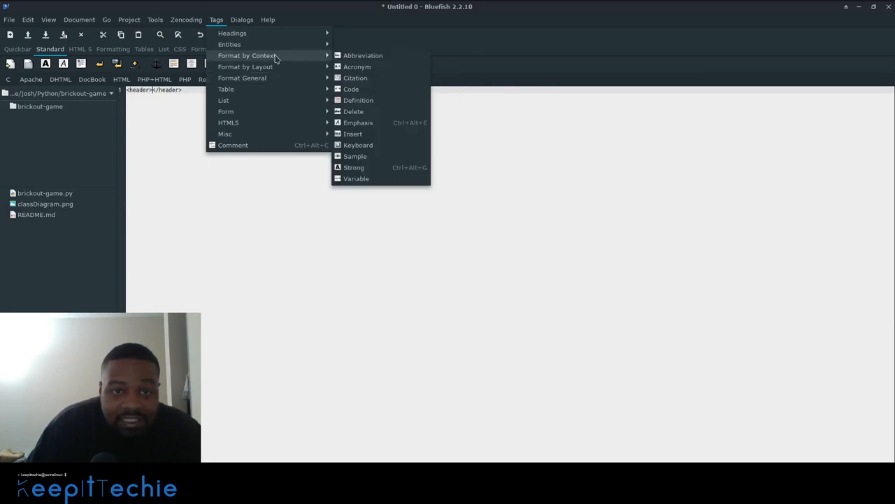
{"action": "mouse_move", "coordinate": [229, 44]}
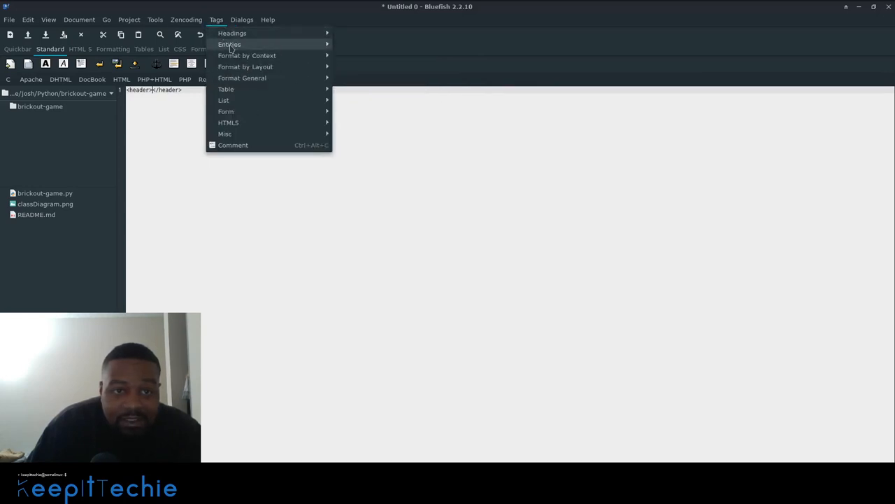
Nest an h1 heading inside the header and bring up the Quick Start dialog
{"action": "left_click", "coordinate": [242, 19]}
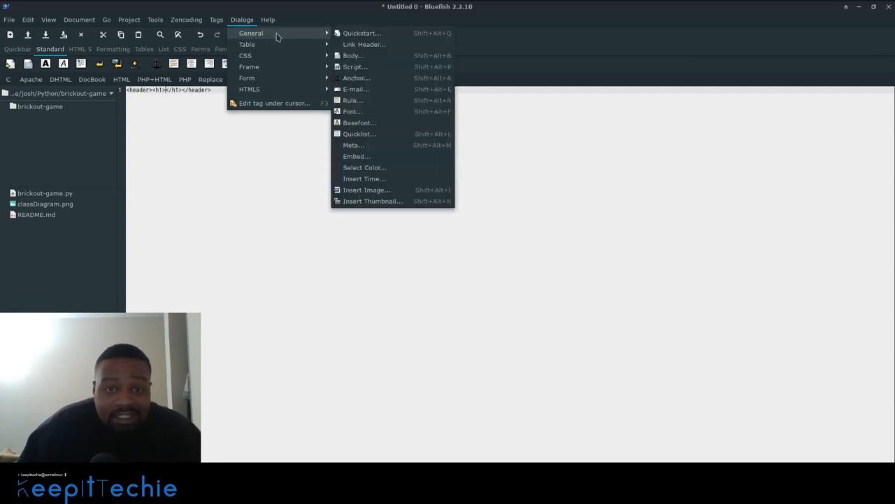
{"action": "mouse_move", "coordinate": [362, 33]}
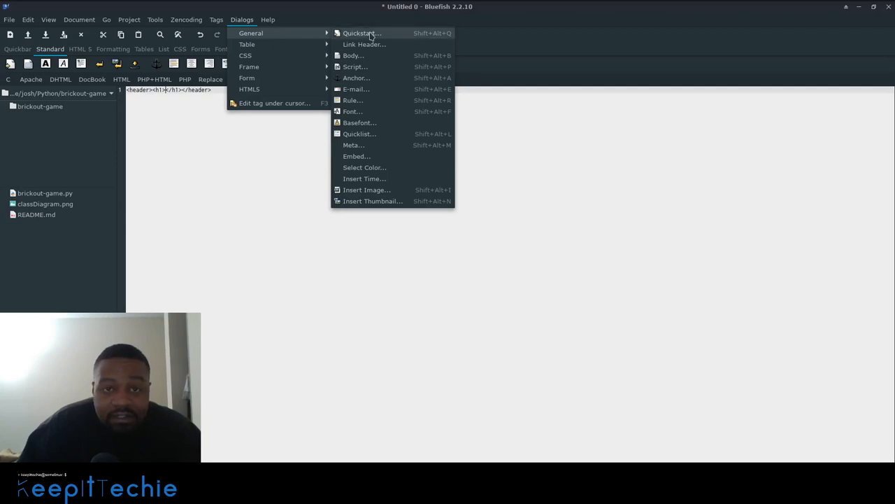
{"action": "left_click", "coordinate": [361, 33]}
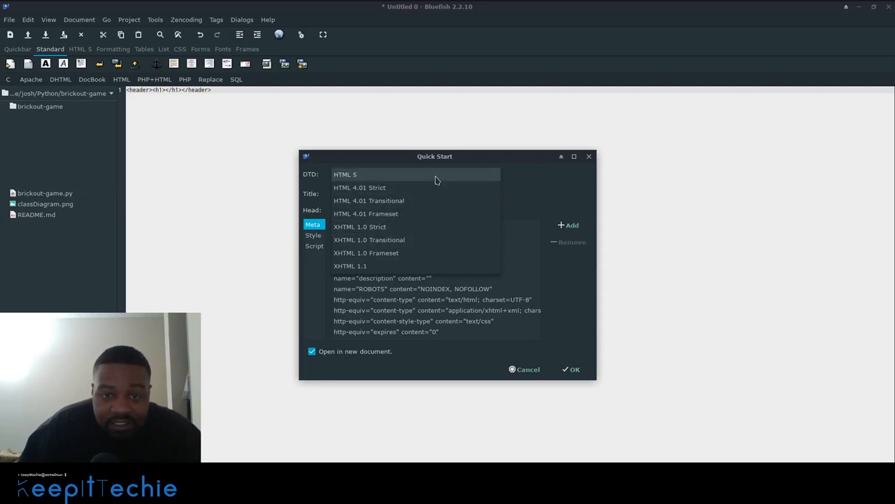
Set the DTD to HTML 5 and the page title to TestSite
{"action": "left_click", "coordinate": [345, 174]}
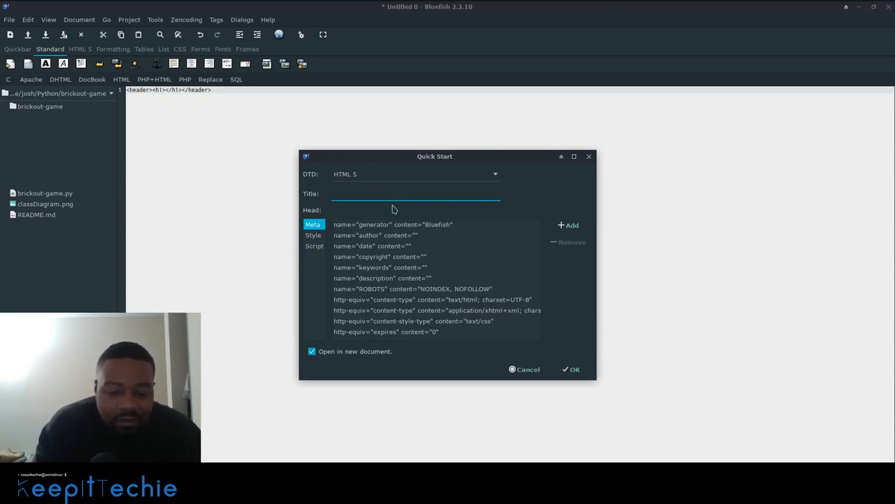
{"action": "type", "text": "Test"}
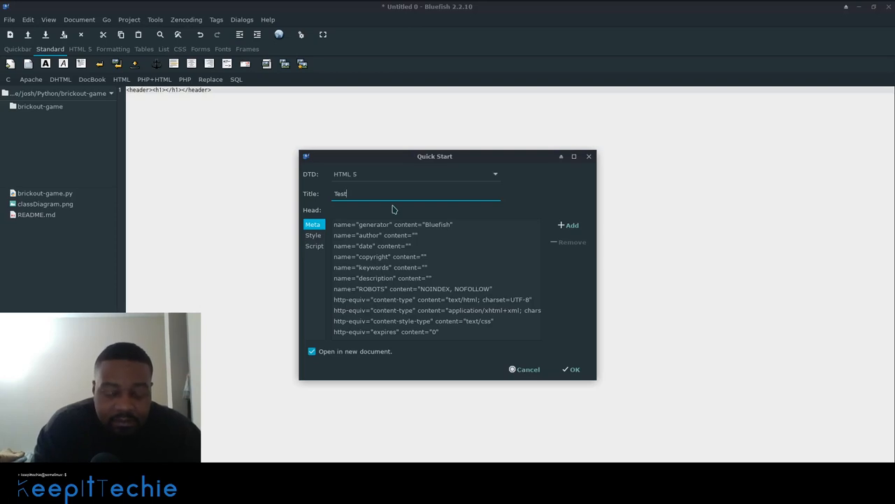
{"action": "type", "text": "Site"}
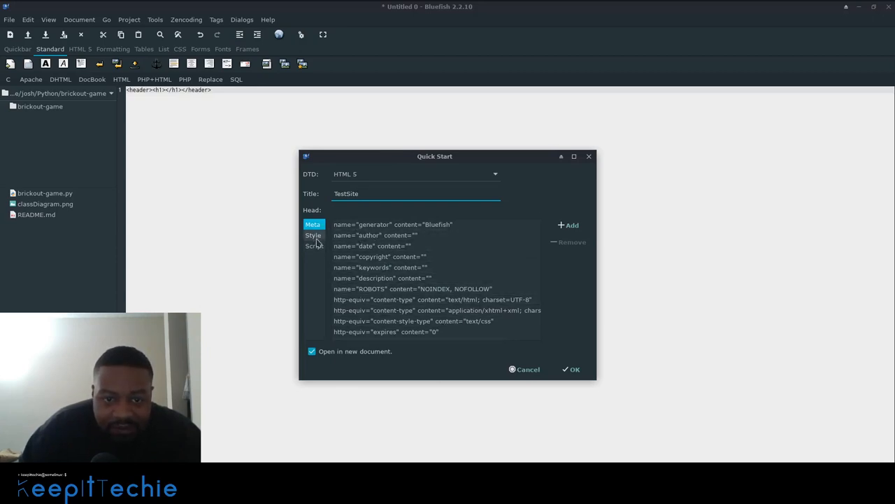
Review the Style, Script and meta tag settings, then generate the page skeleton
{"action": "left_click", "coordinate": [313, 235]}
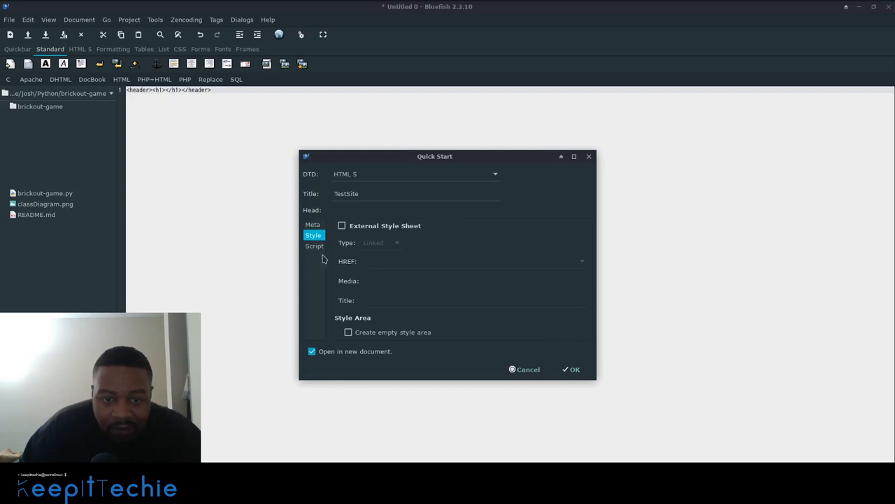
{"action": "left_click", "coordinate": [315, 246]}
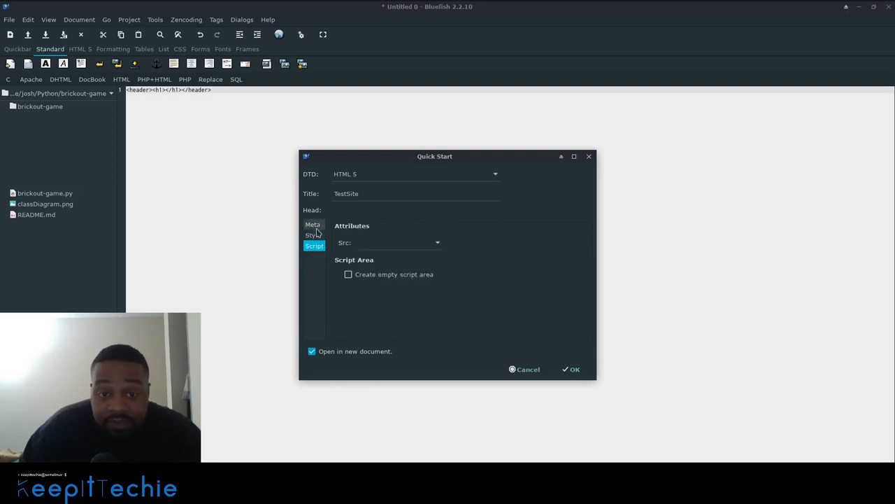
{"action": "left_click", "coordinate": [313, 224]}
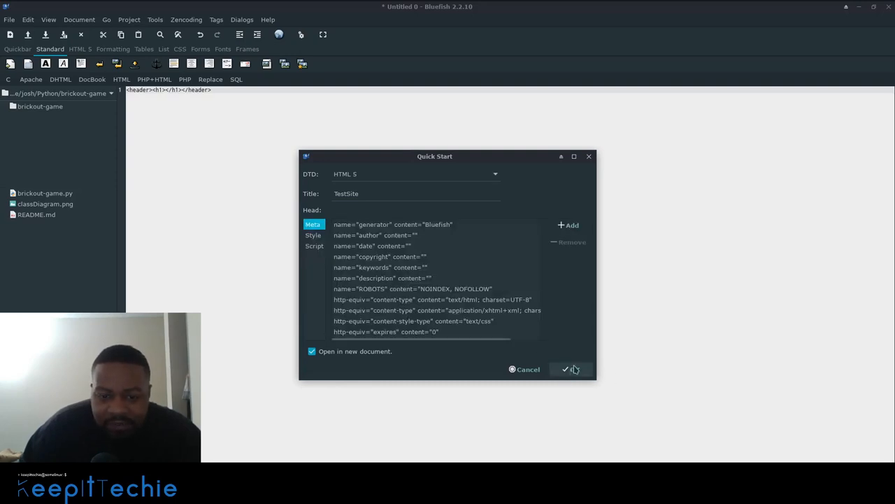
{"action": "left_click", "coordinate": [571, 368]}
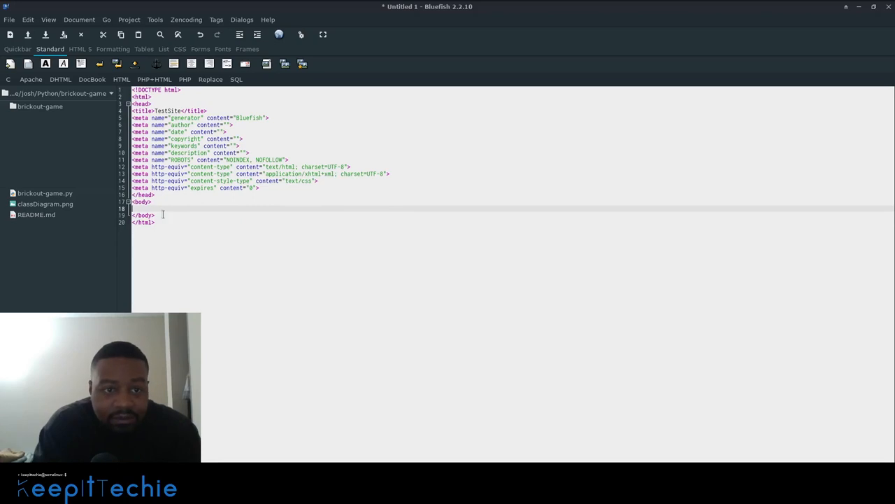
{"action": "mouse_move", "coordinate": [248, 23]}
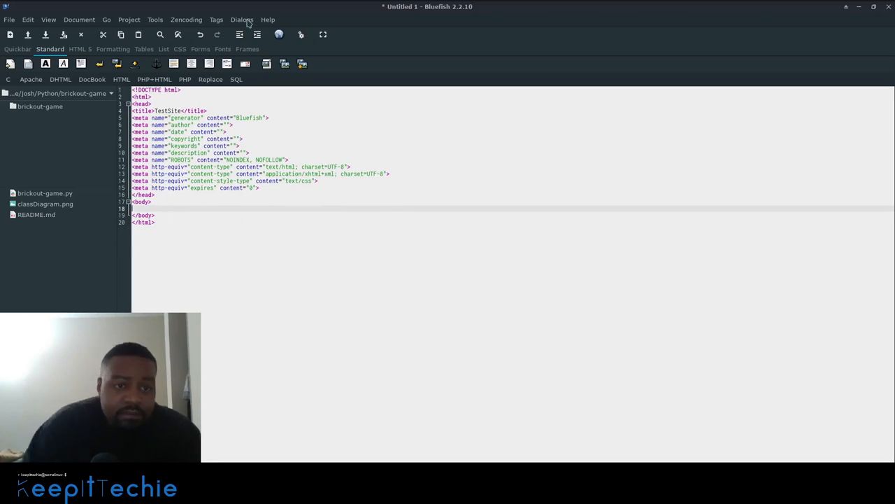
Bring up the Dialogs menu listing the available markup insertion dialogs
{"action": "left_click", "coordinate": [242, 19]}
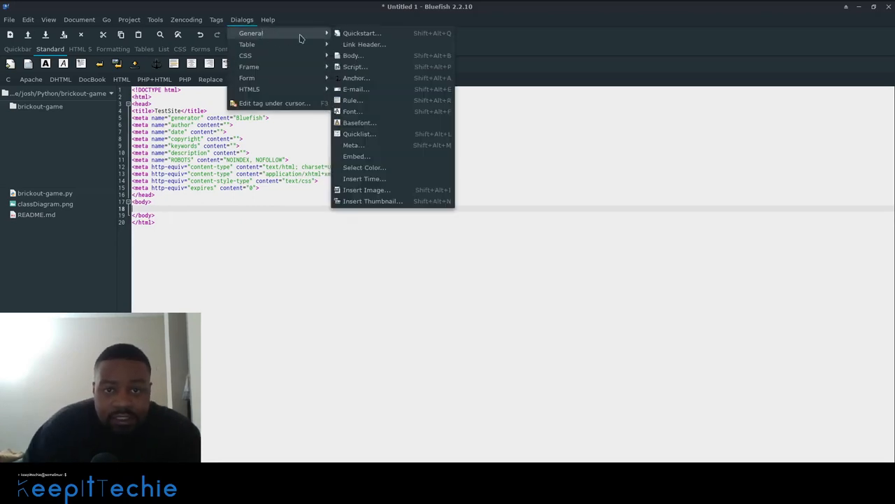
{"action": "mouse_move", "coordinate": [246, 44]}
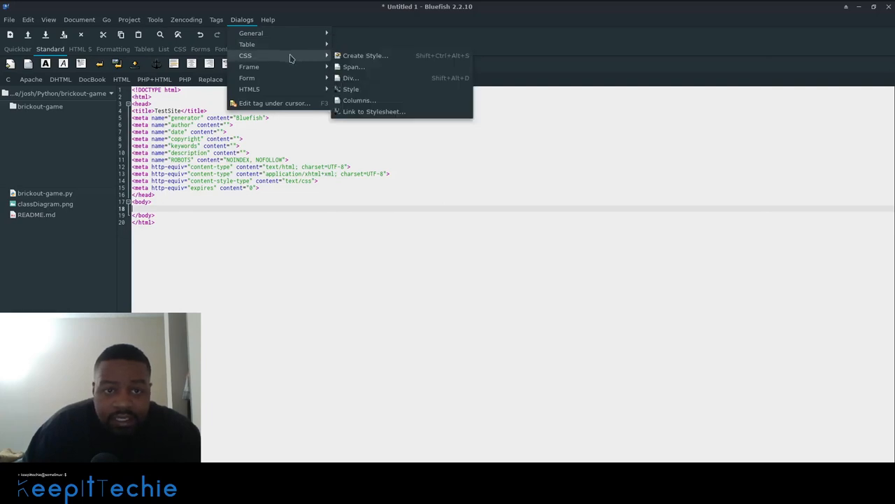
{"action": "mouse_move", "coordinate": [300, 60]}
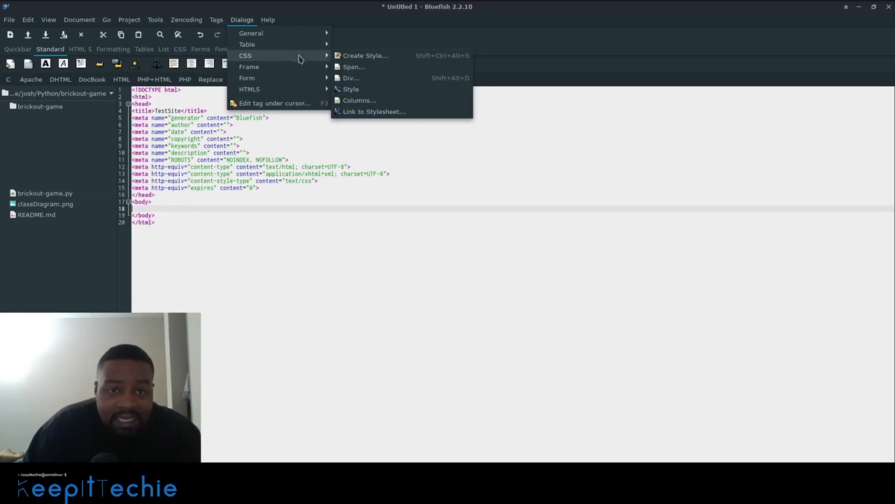
{"action": "mouse_move", "coordinate": [249, 67]}
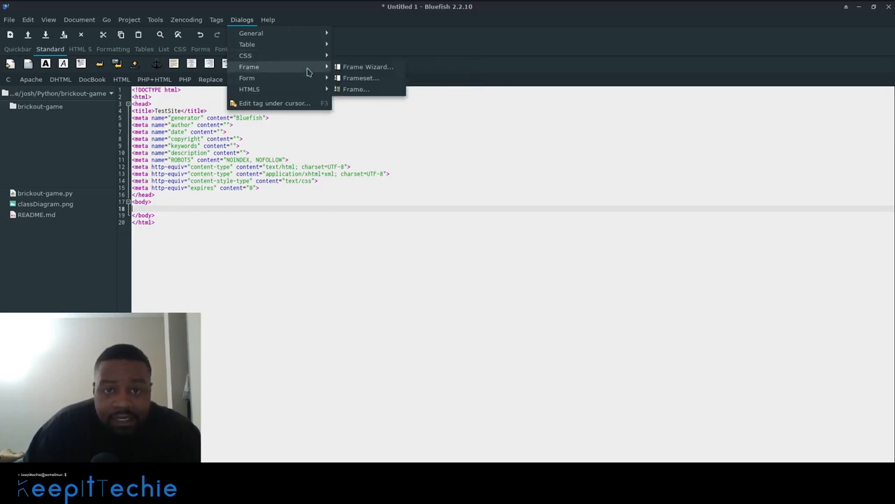
{"action": "mouse_move", "coordinate": [368, 66]}
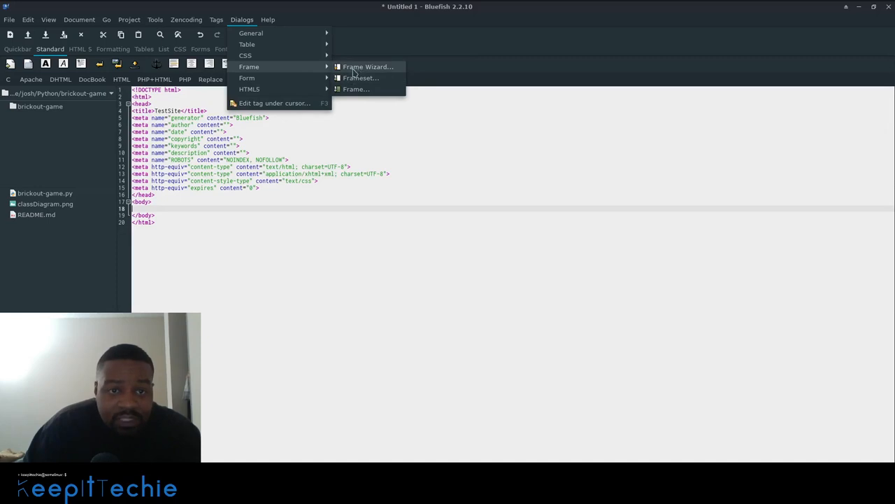
{"action": "mouse_move", "coordinate": [247, 78]}
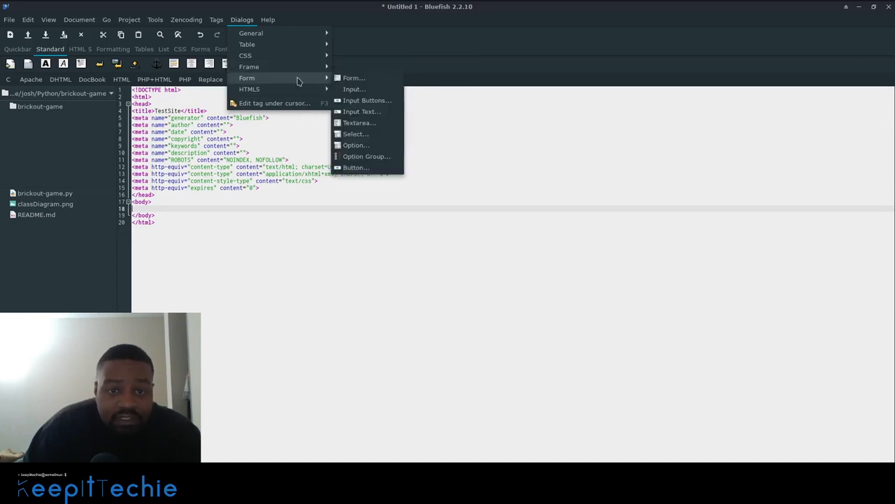
{"action": "mouse_move", "coordinate": [305, 92]}
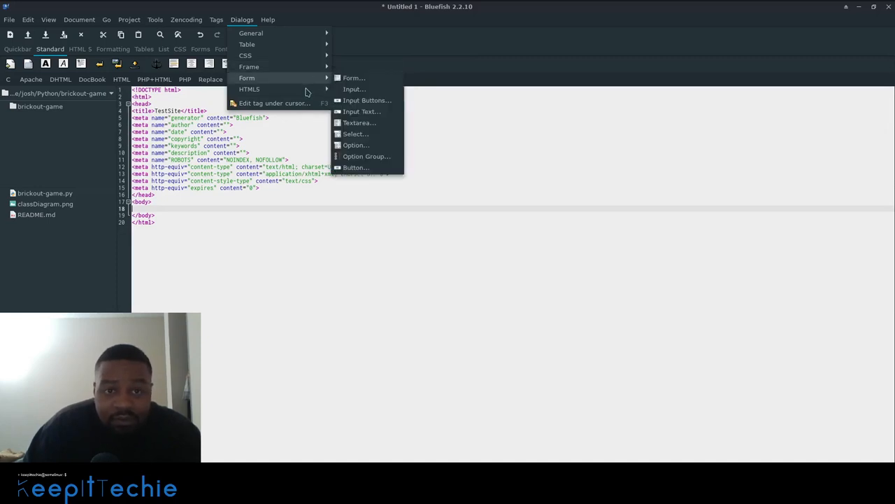
{"action": "mouse_move", "coordinate": [249, 89]}
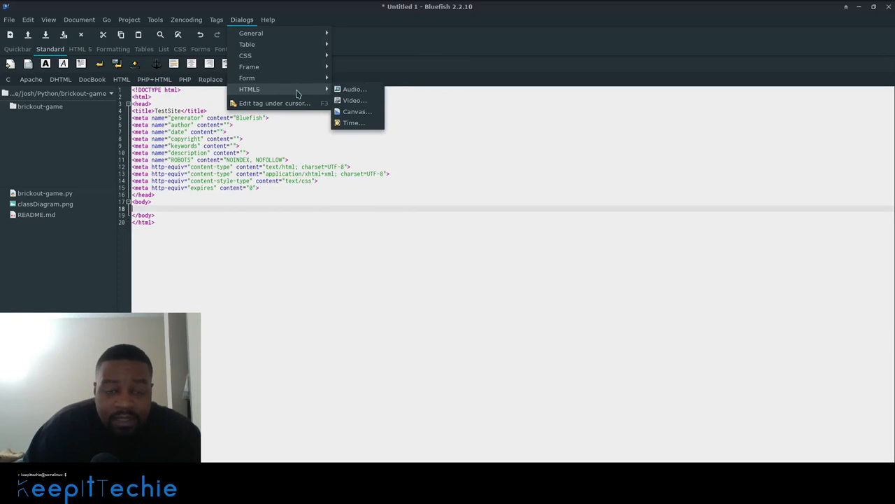
{"action": "mouse_move", "coordinate": [357, 112]}
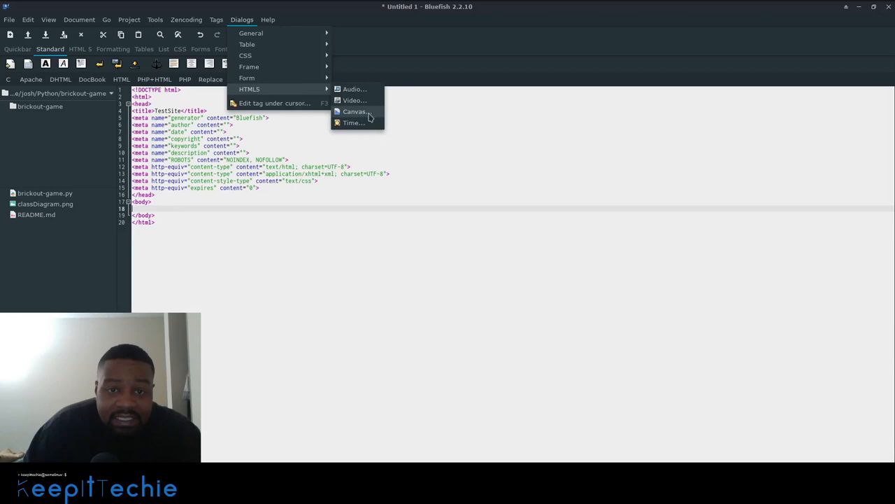
{"action": "mouse_move", "coordinate": [273, 102]}
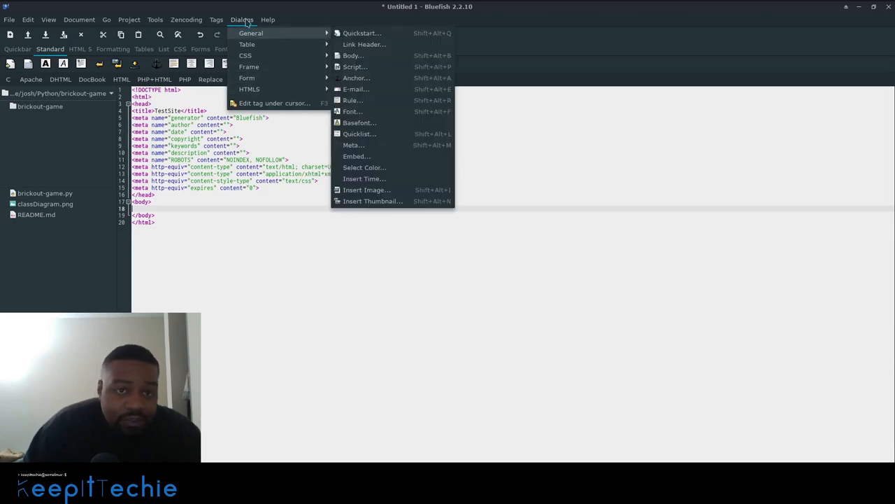
{"action": "mouse_move", "coordinate": [255, 38]}
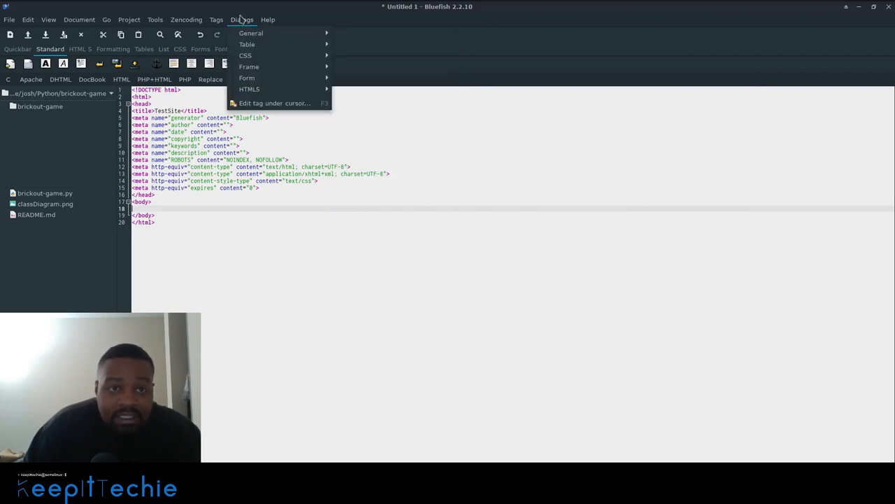
{"action": "left_click", "coordinate": [267, 19]}
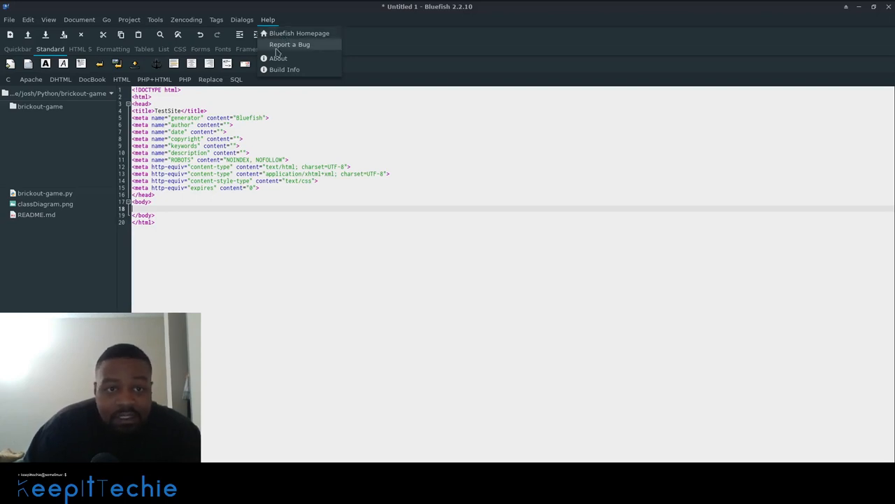
{"action": "mouse_move", "coordinate": [285, 69]}
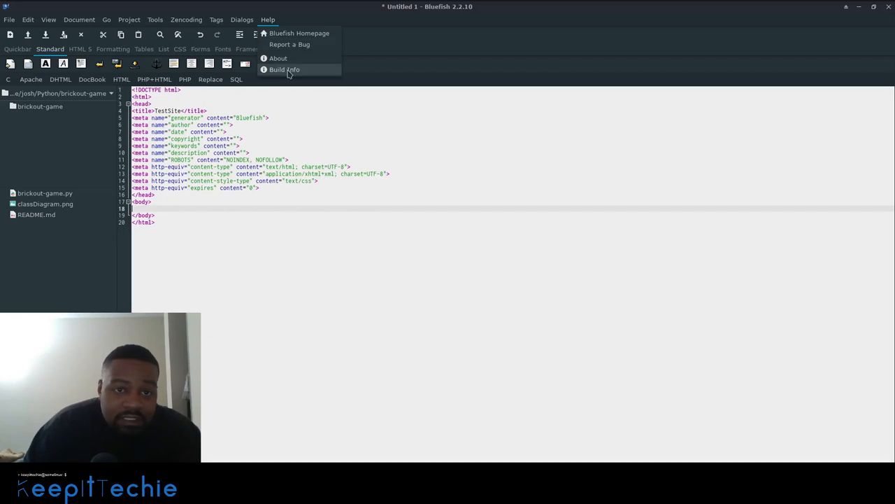
{"action": "left_click", "coordinate": [278, 58]}
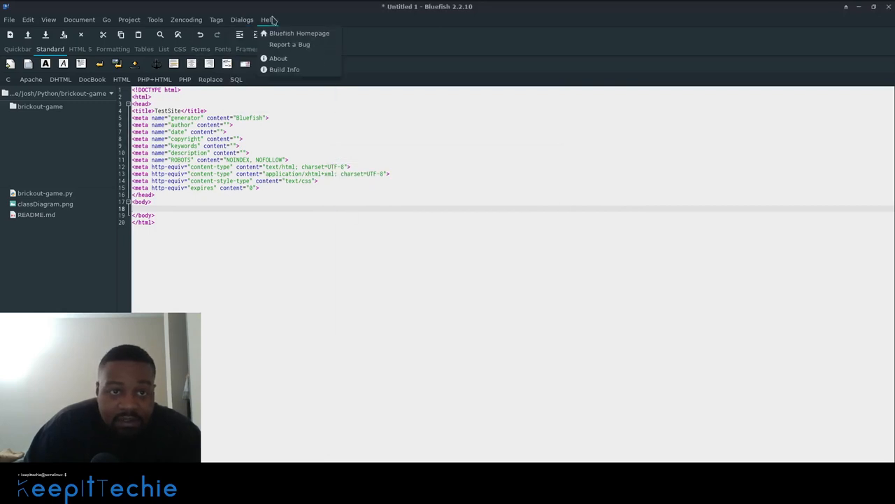
{"action": "left_click", "coordinate": [284, 69]}
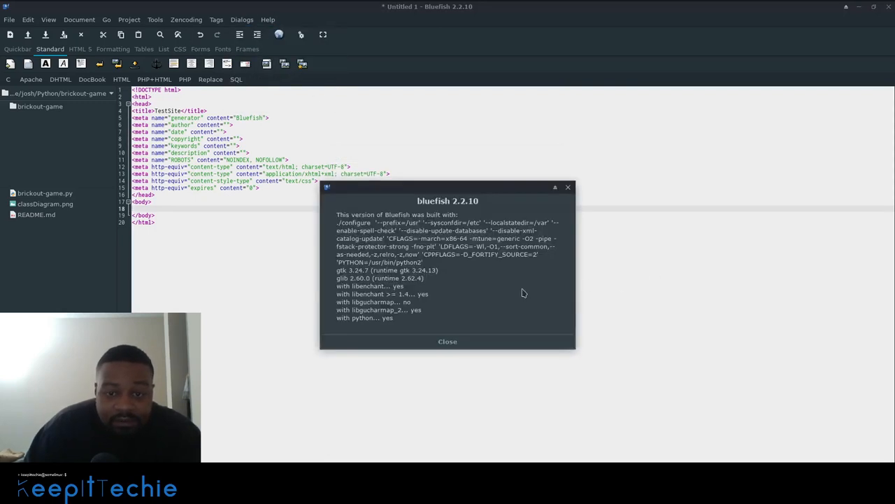
{"action": "left_click", "coordinate": [447, 341]}
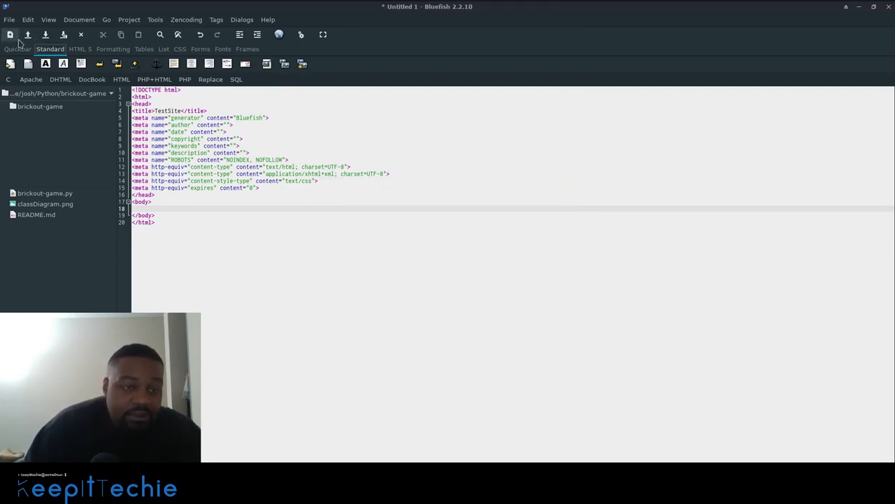
{"action": "mouse_move", "coordinate": [28, 35]}
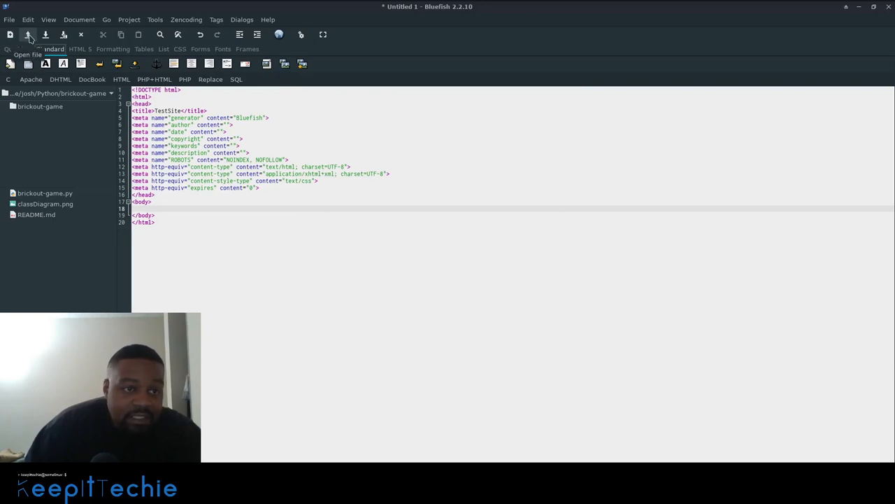
{"action": "mouse_move", "coordinate": [45, 34]}
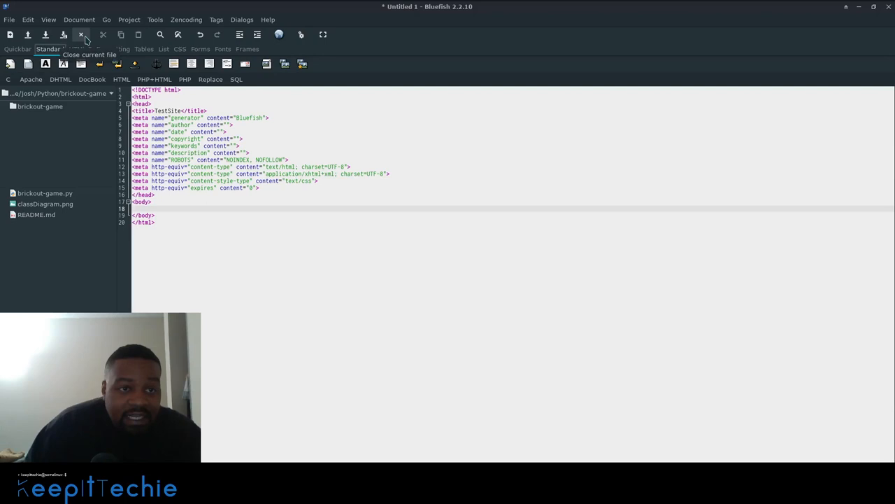
{"action": "mouse_move", "coordinate": [184, 41]}
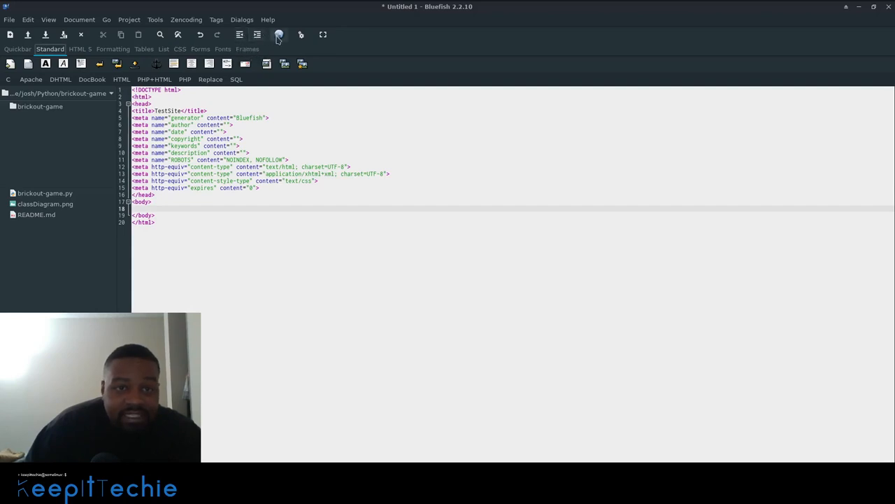
{"action": "mouse_move", "coordinate": [279, 35]}
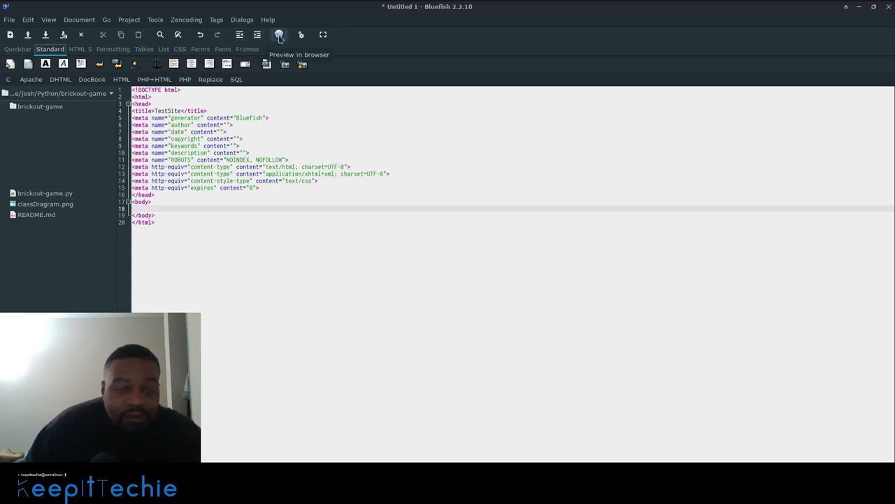
{"action": "left_click", "coordinate": [278, 35]}
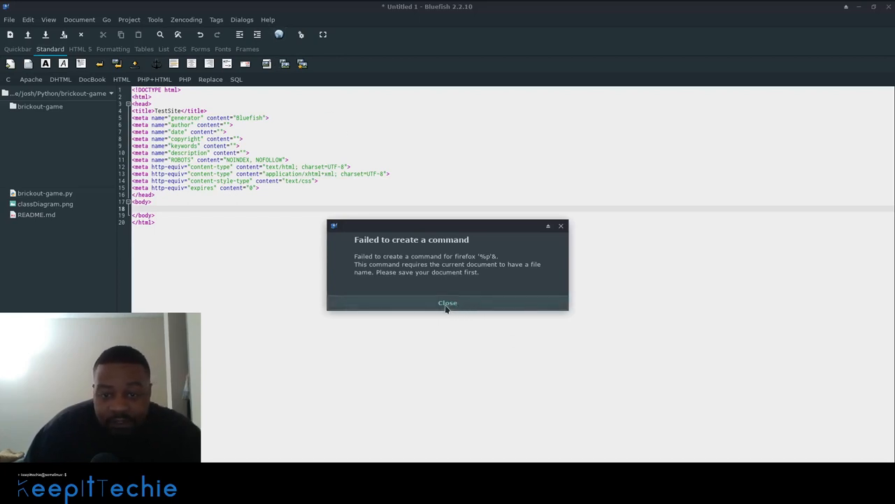
{"action": "left_click", "coordinate": [447, 302]}
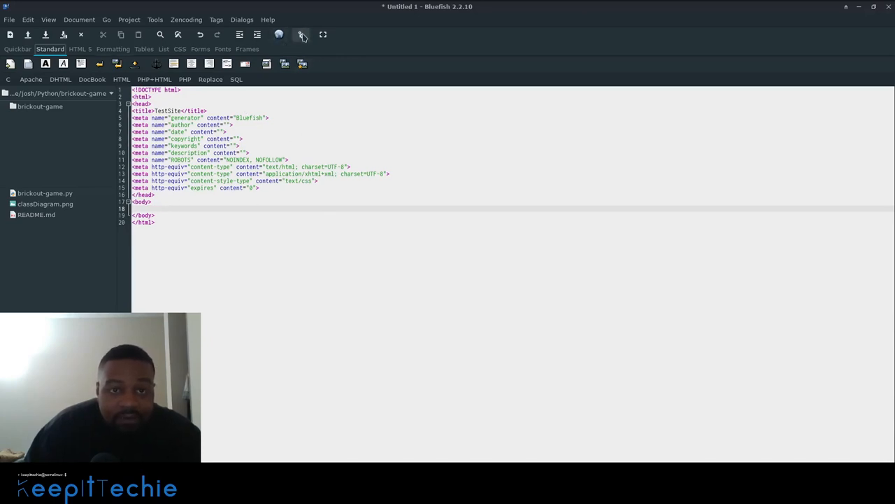
{"action": "mouse_move", "coordinate": [301, 35]}
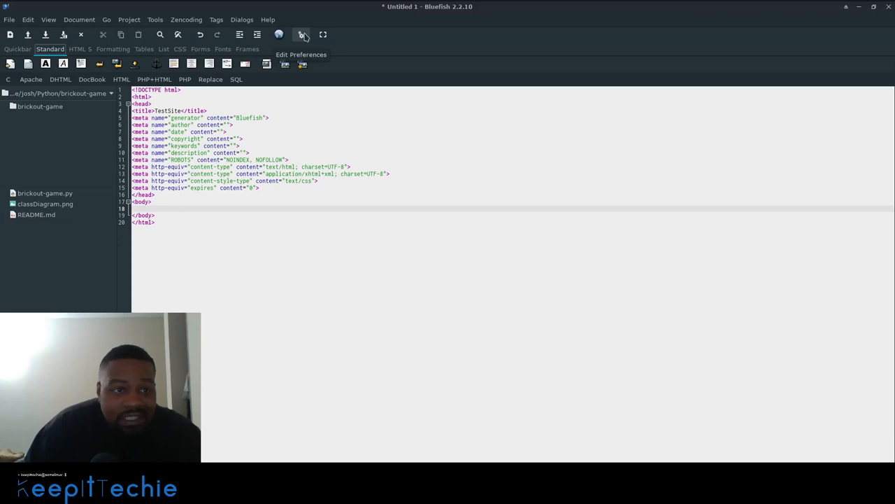
{"action": "left_click", "coordinate": [301, 34]}
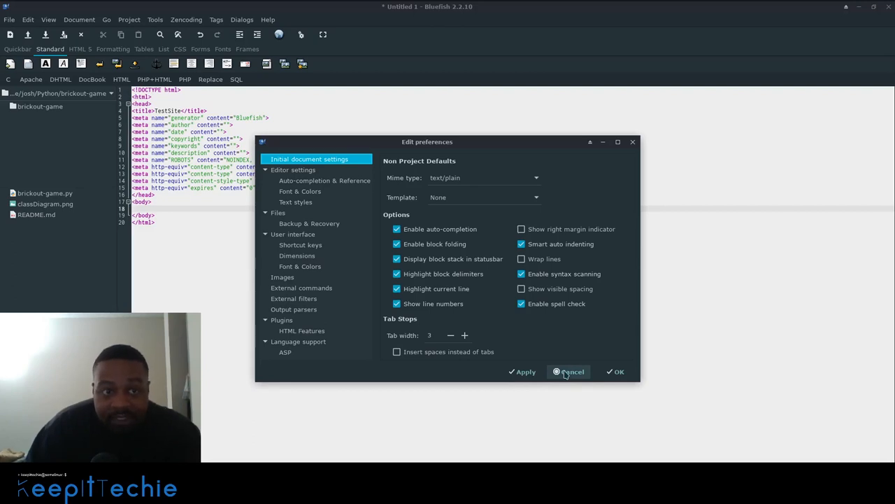
{"action": "mouse_move", "coordinate": [573, 376]}
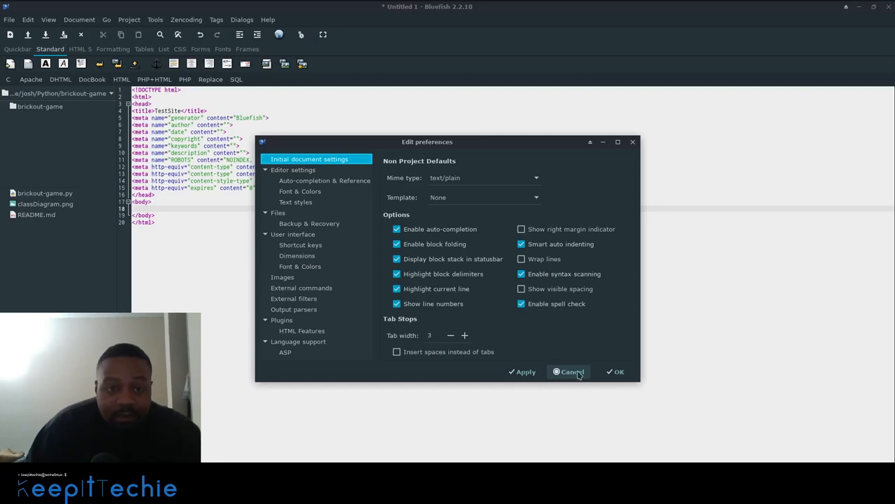
{"action": "mouse_move", "coordinate": [574, 371]}
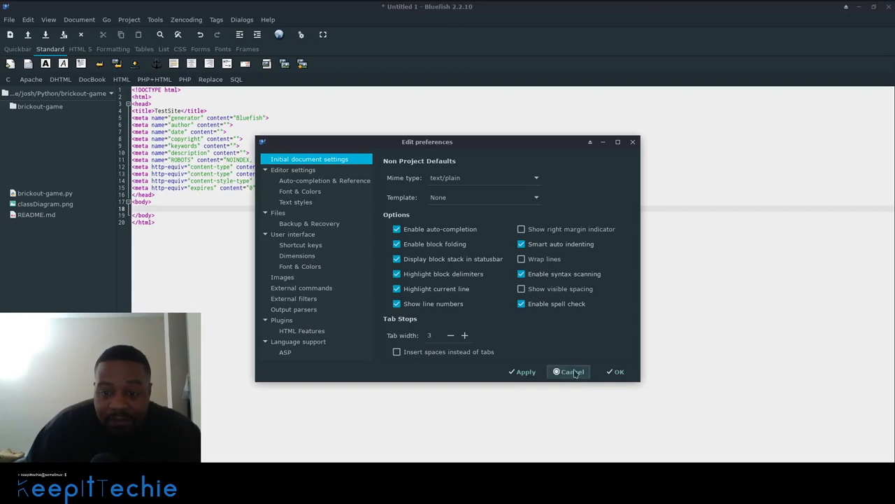
{"action": "left_click", "coordinate": [571, 371]}
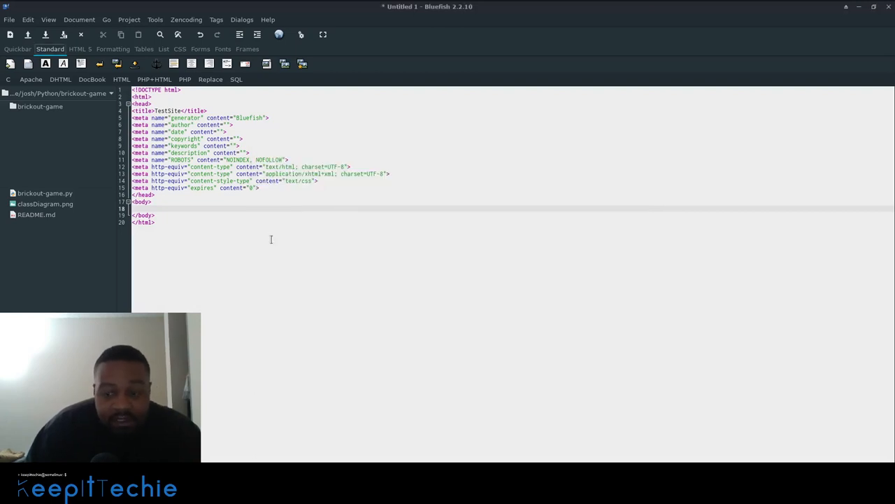